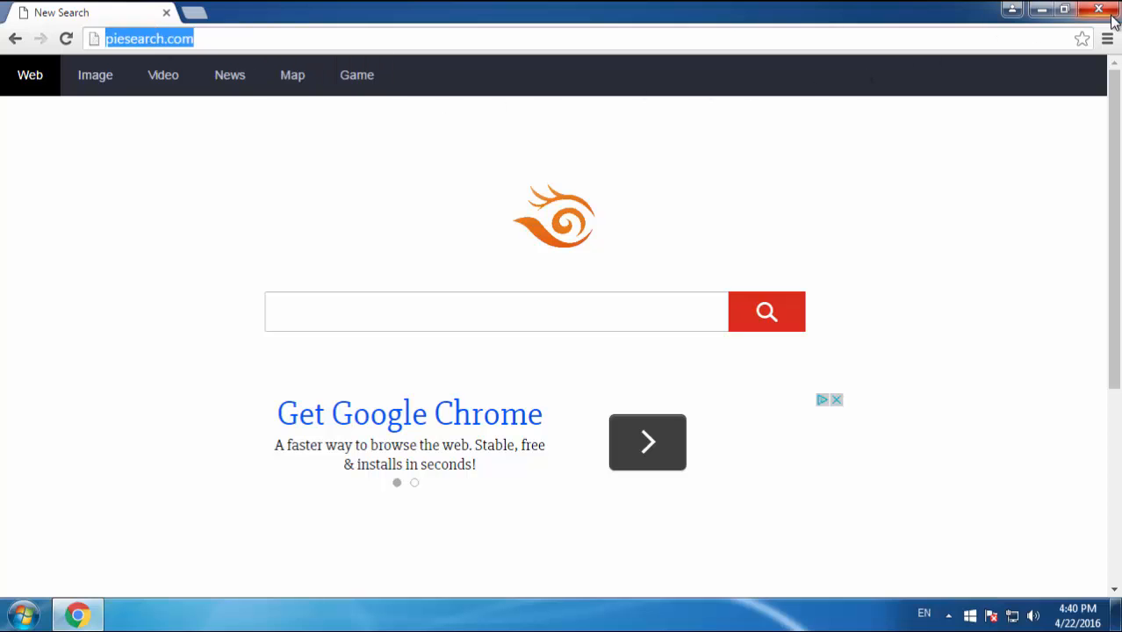
Step: Close the Chrome window on piesearch.com so Programs and Features shows
{"action": "left_click", "coordinate": [1098, 8]}
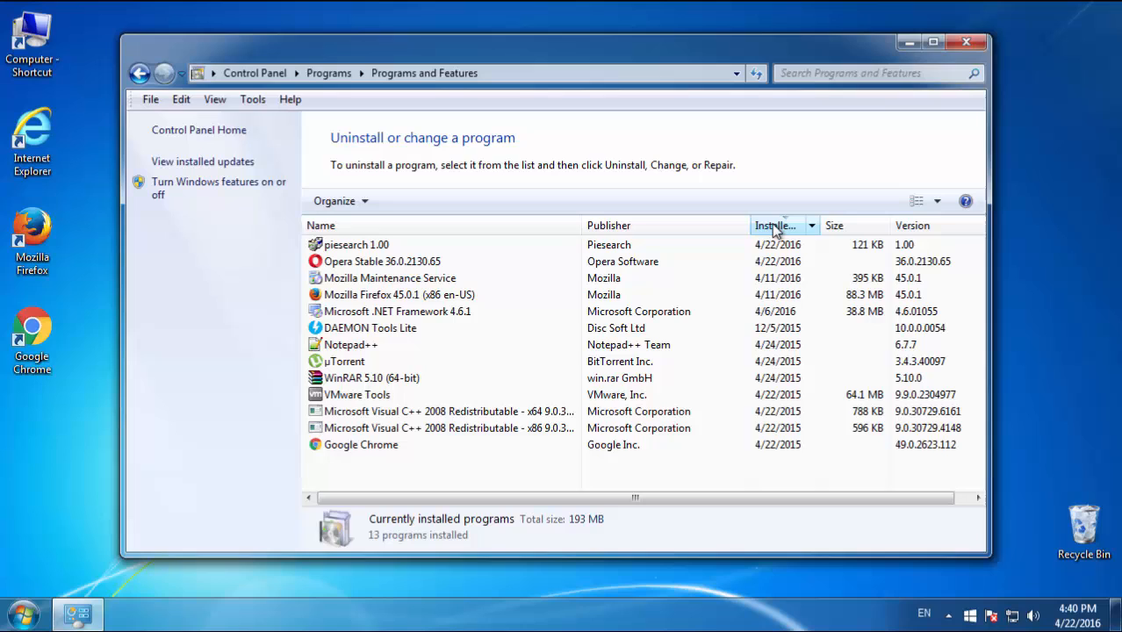
Step: Sort programs by Installed On and uninstall piesearch 1.00
{"action": "left_click", "coordinate": [781, 225]}
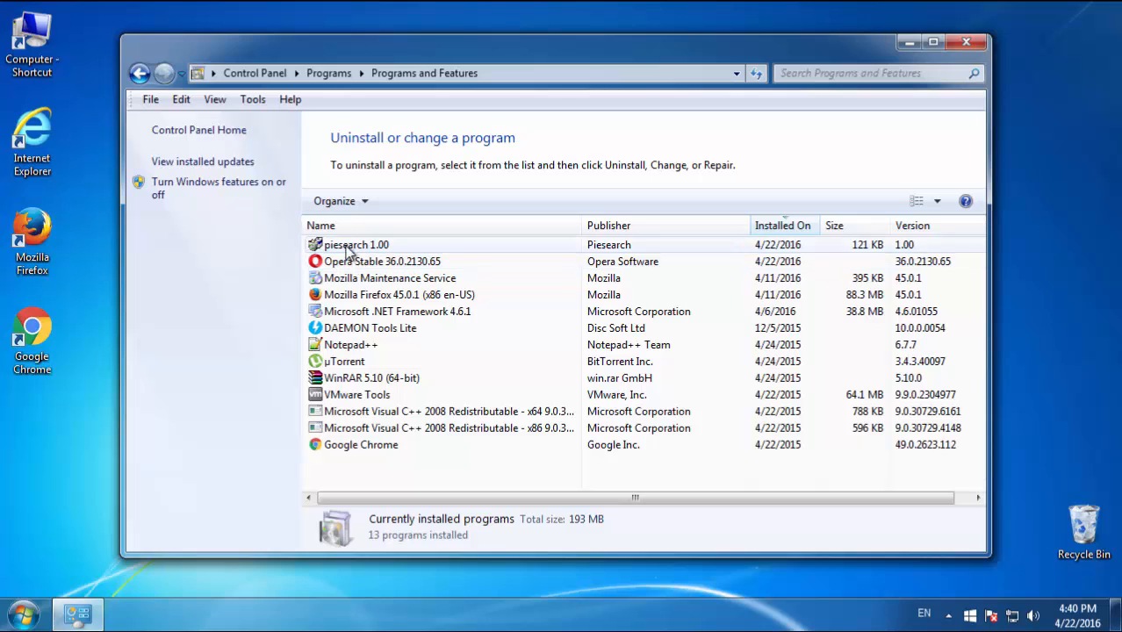
{"action": "double_click", "coordinate": [356, 244]}
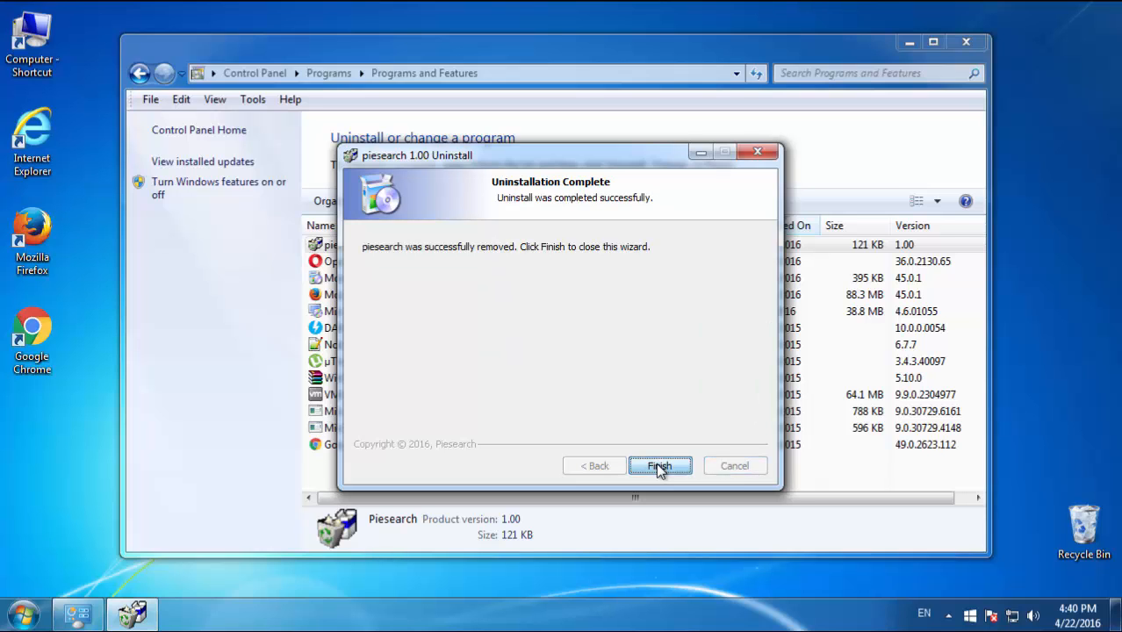
{"action": "left_click", "coordinate": [660, 465]}
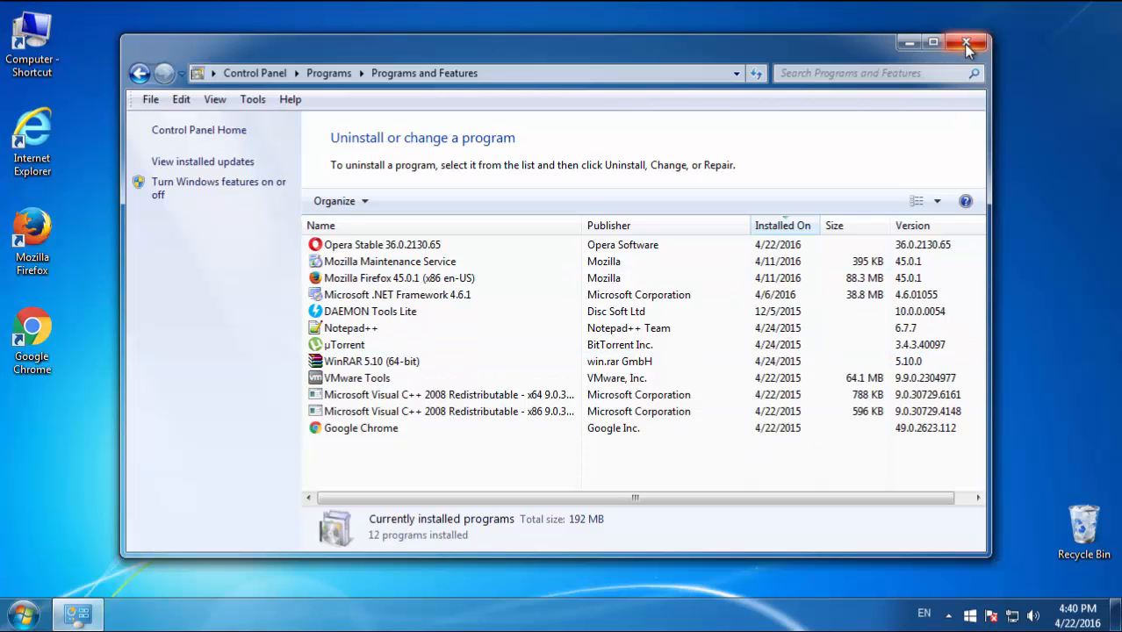
Step: Close Programs and Features and restart Windows into Safe Mode
{"action": "left_click", "coordinate": [22, 613]}
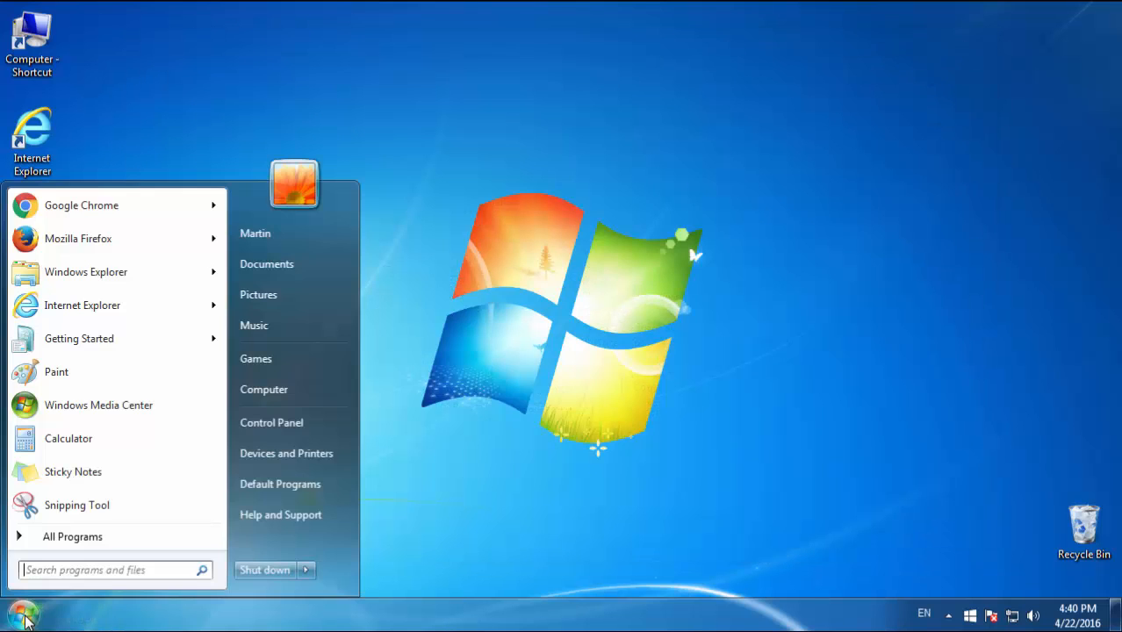
{"action": "left_click", "coordinate": [306, 570]}
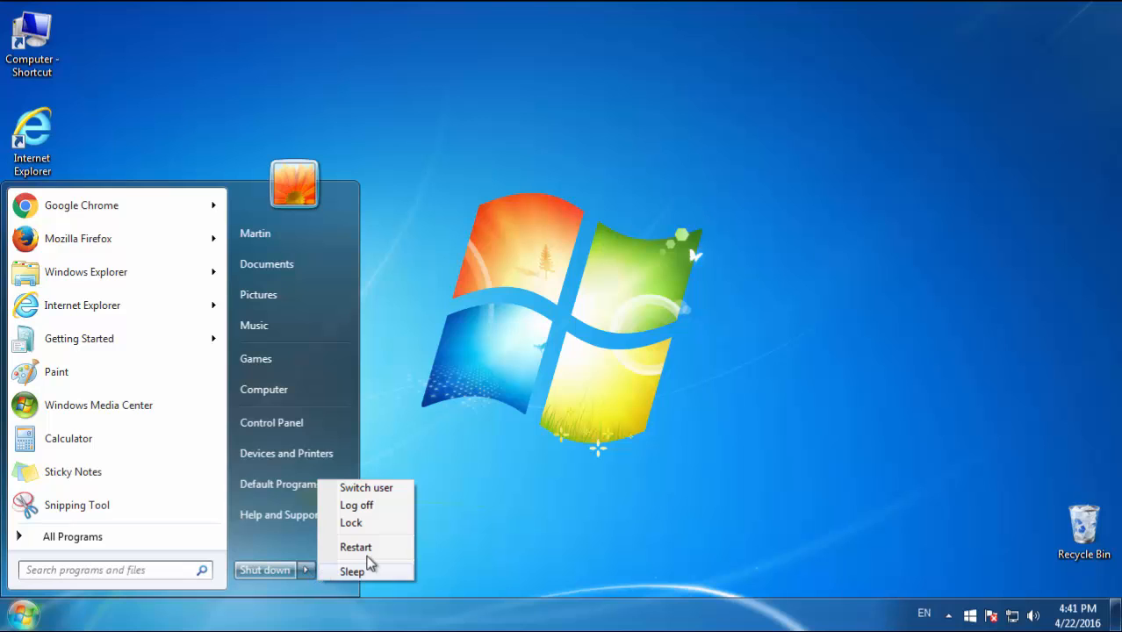
{"action": "left_click", "coordinate": [369, 560]}
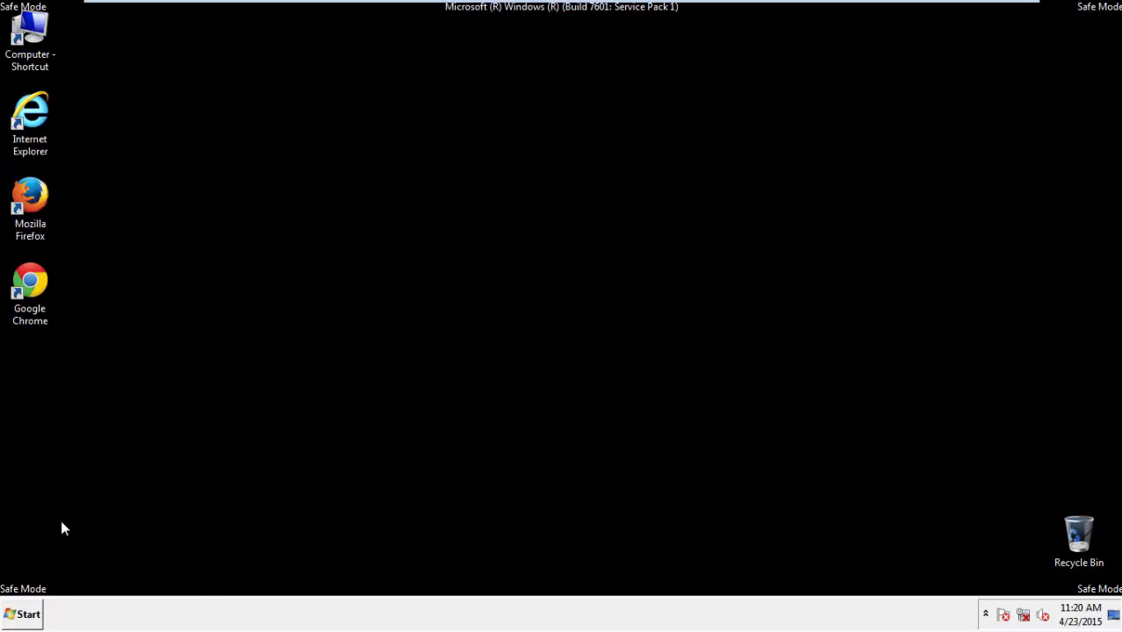
Step: Search the Start menu for 'reg' and launch regedit
{"action": "left_click", "coordinate": [22, 614]}
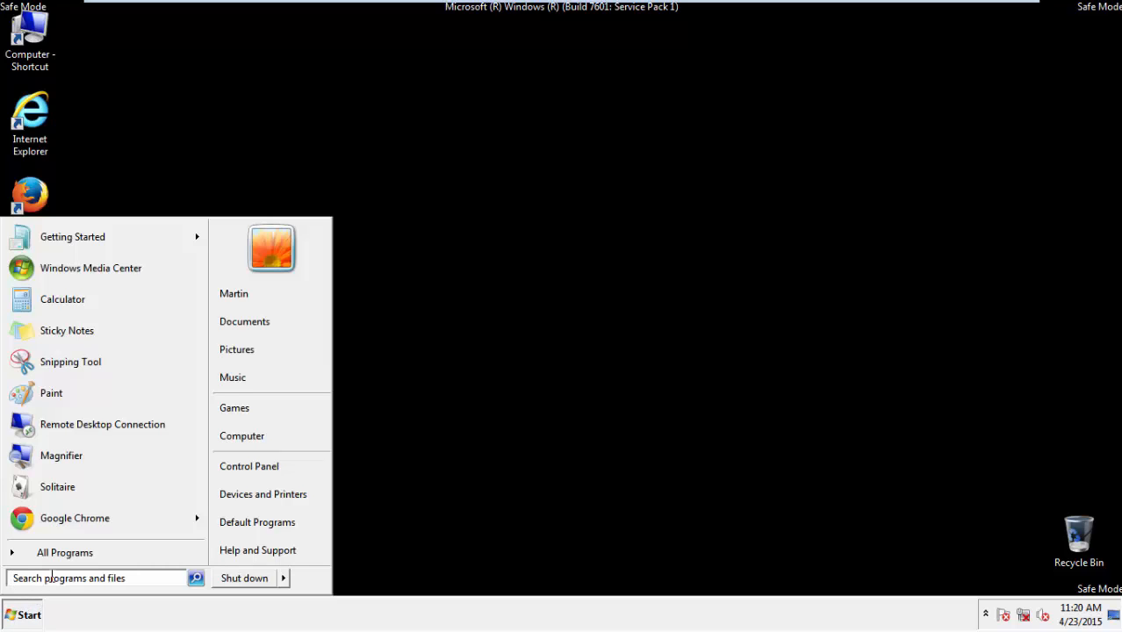
{"action": "type", "text": "reg"}
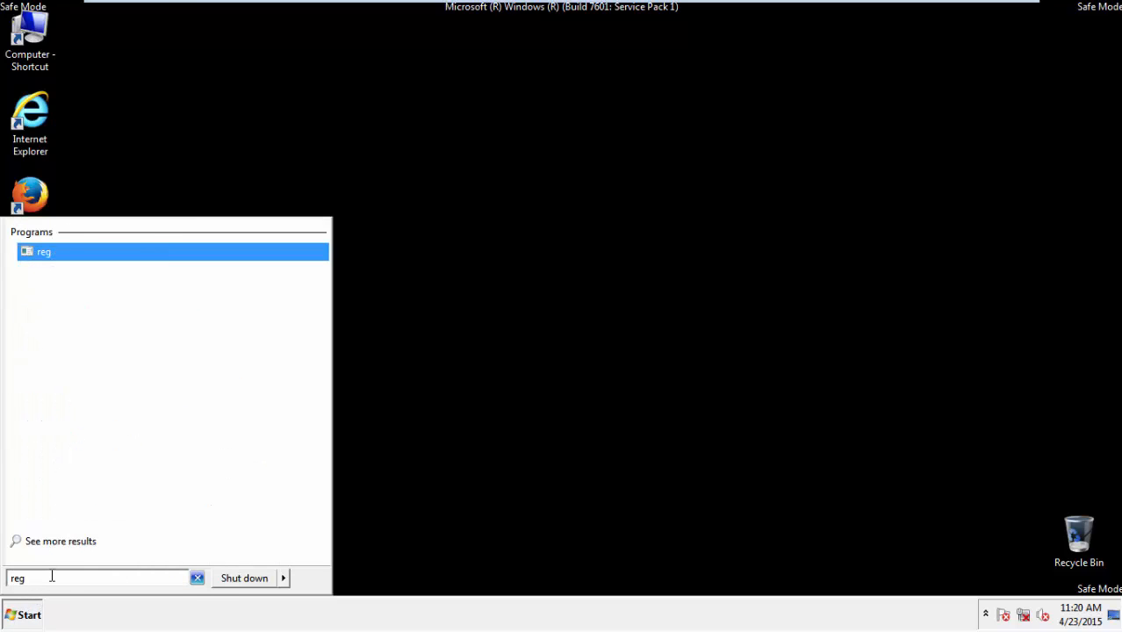
{"action": "left_click", "coordinate": [43, 251]}
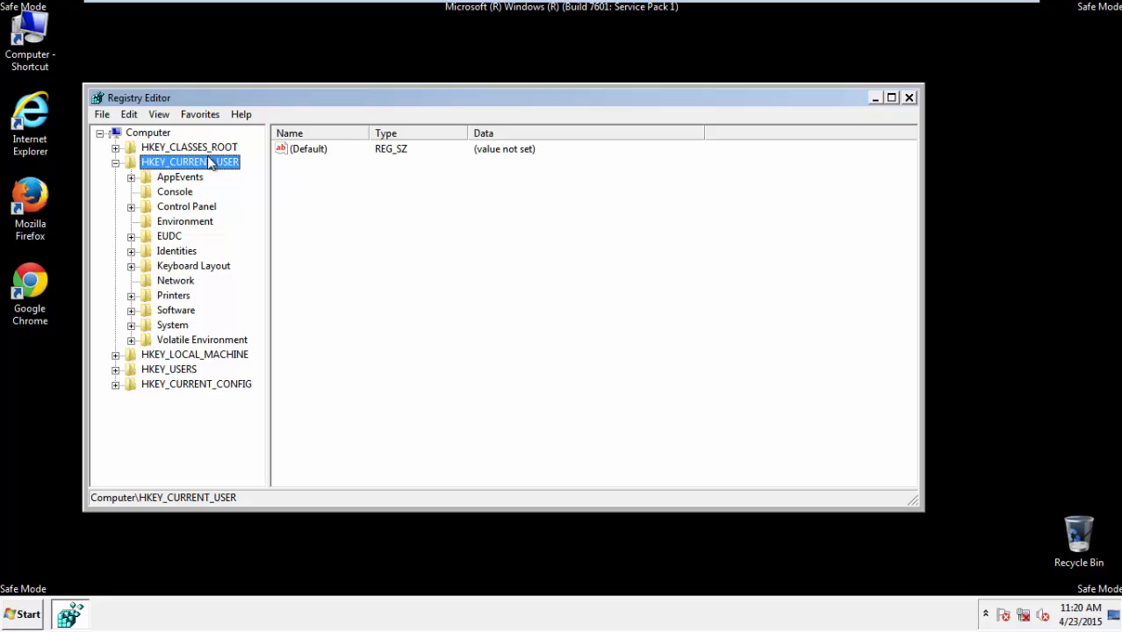
Step: Navigate to HKEY_CURRENT_USER\Software\Microsoft\Internet Explorer\Main in Registry Editor
{"action": "left_click", "coordinate": [115, 162]}
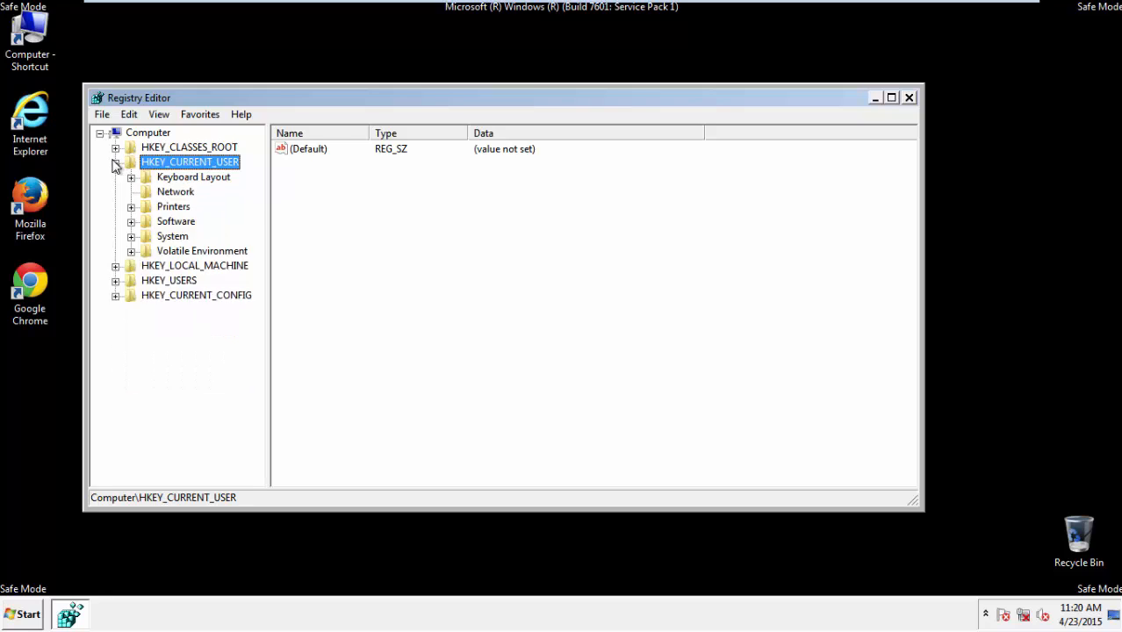
{"action": "left_click", "coordinate": [115, 161]}
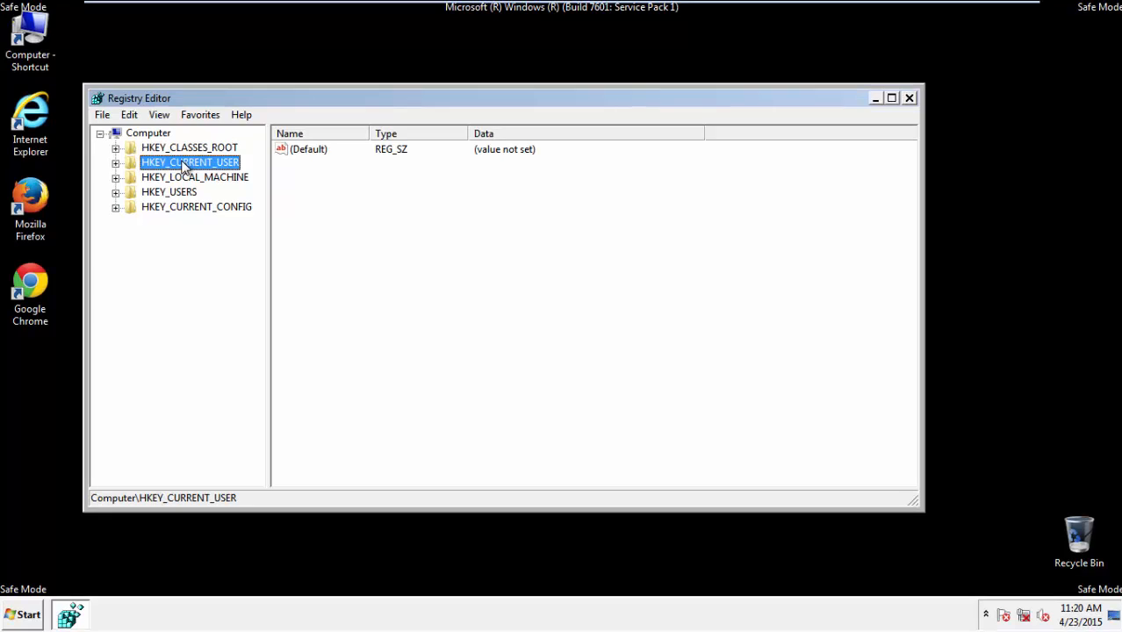
{"action": "left_click", "coordinate": [115, 162]}
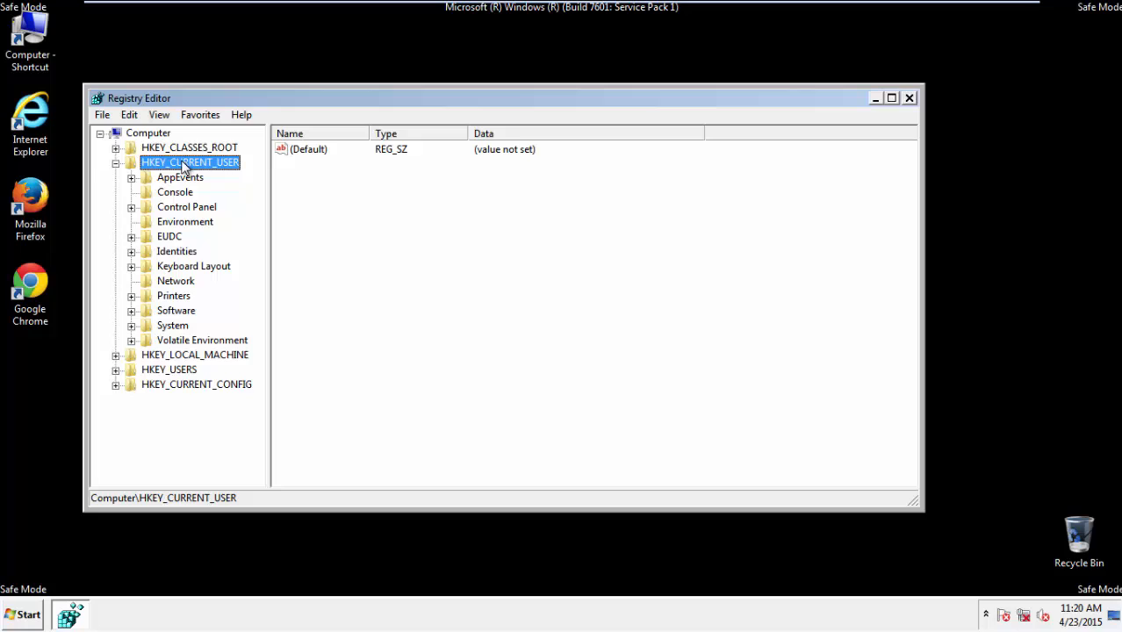
{"action": "mouse_move", "coordinate": [178, 314]}
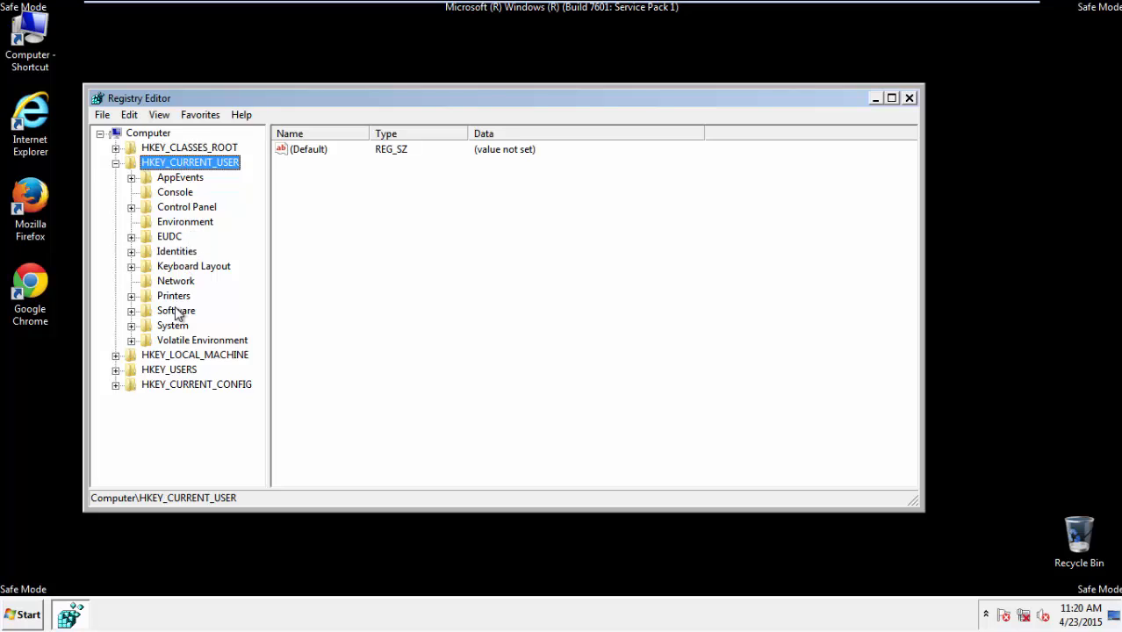
{"action": "double_click", "coordinate": [176, 310]}
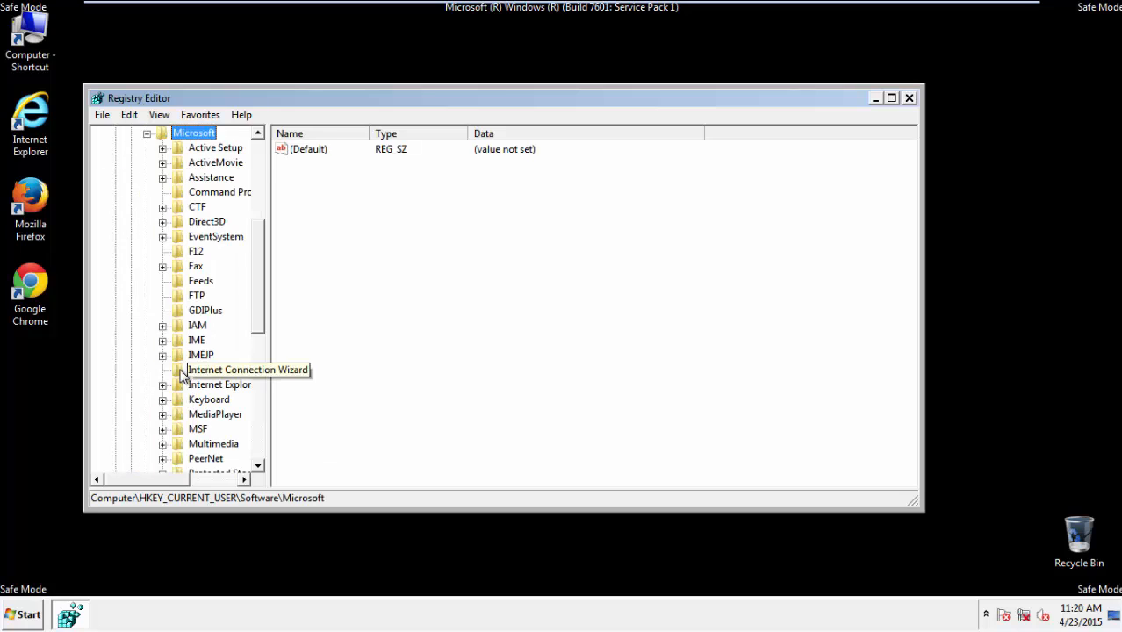
{"action": "left_click", "coordinate": [219, 384]}
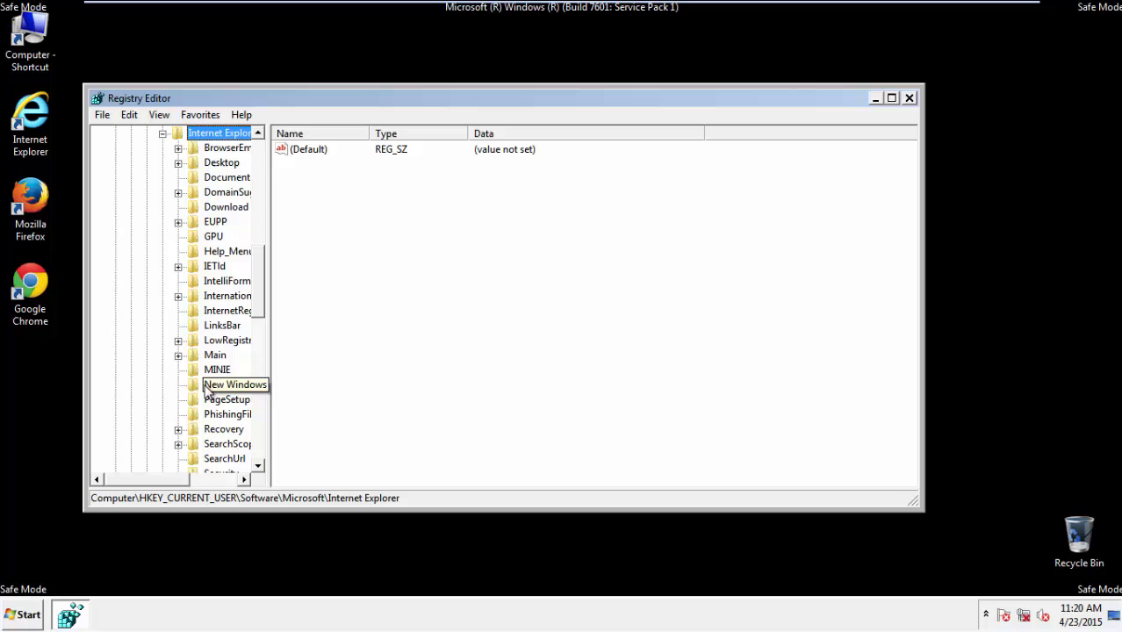
{"action": "scroll", "scroll_direction": "down", "scroll_amount": 3}
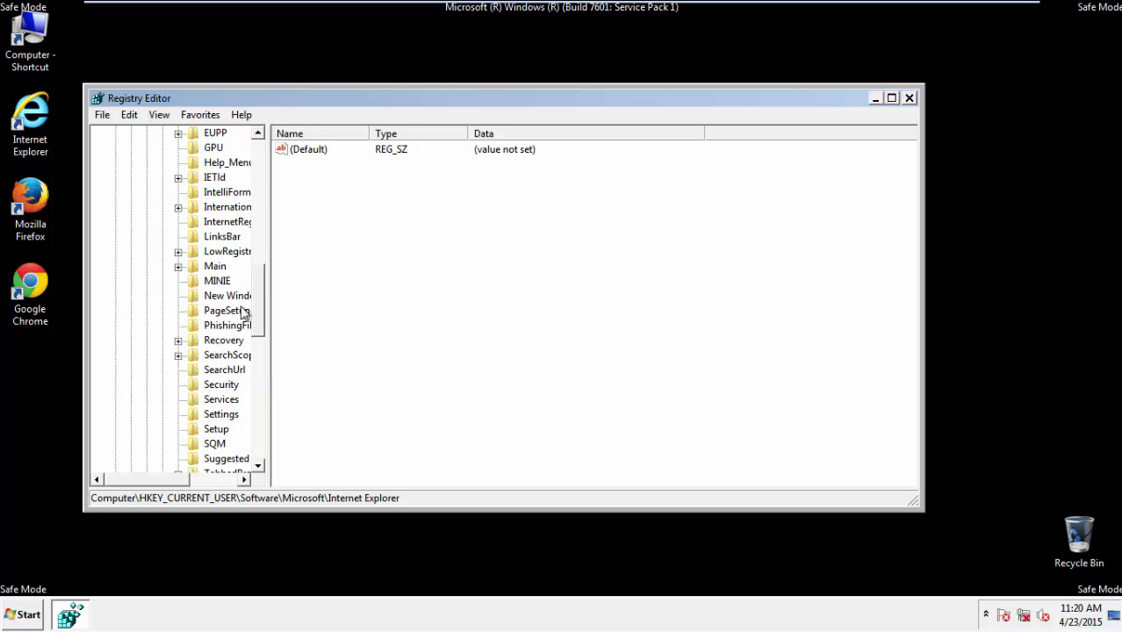
{"action": "left_click", "coordinate": [215, 266]}
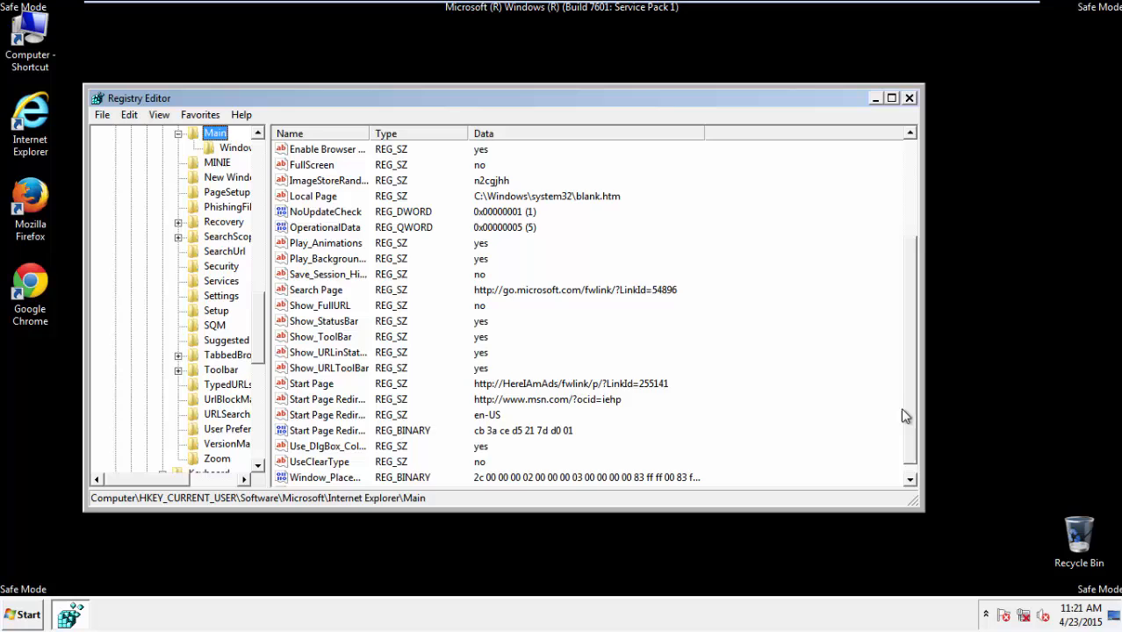
Step: Delete the HereIAmAds Start Page value and close Registry Editor
{"action": "scroll", "scroll_direction": "down", "scroll_amount": 3}
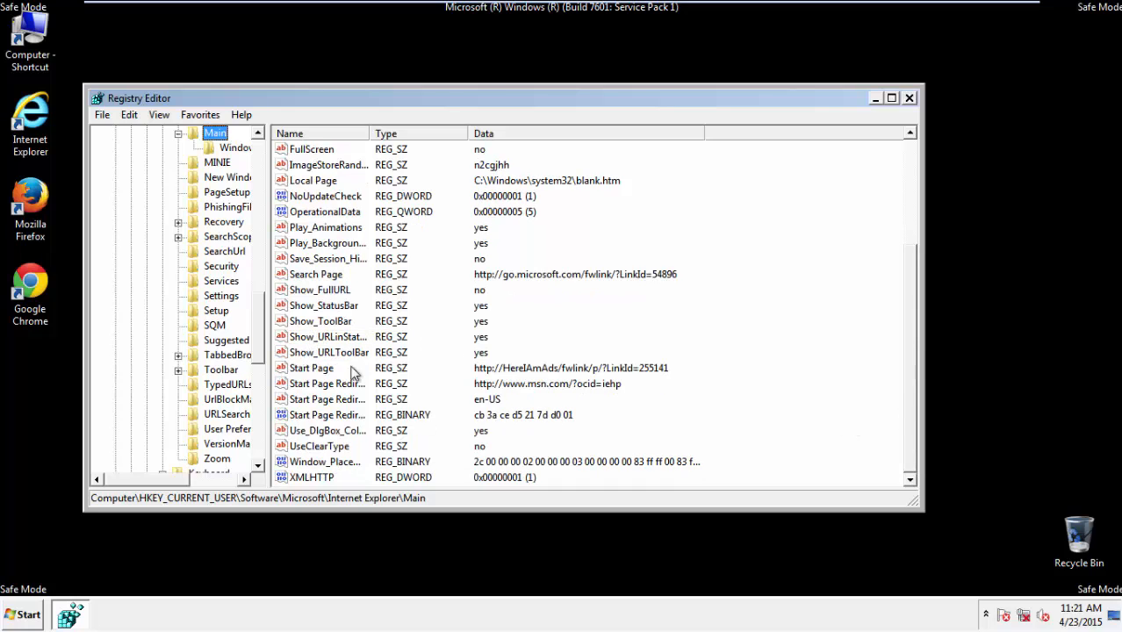
{"action": "left_click", "coordinate": [312, 367]}
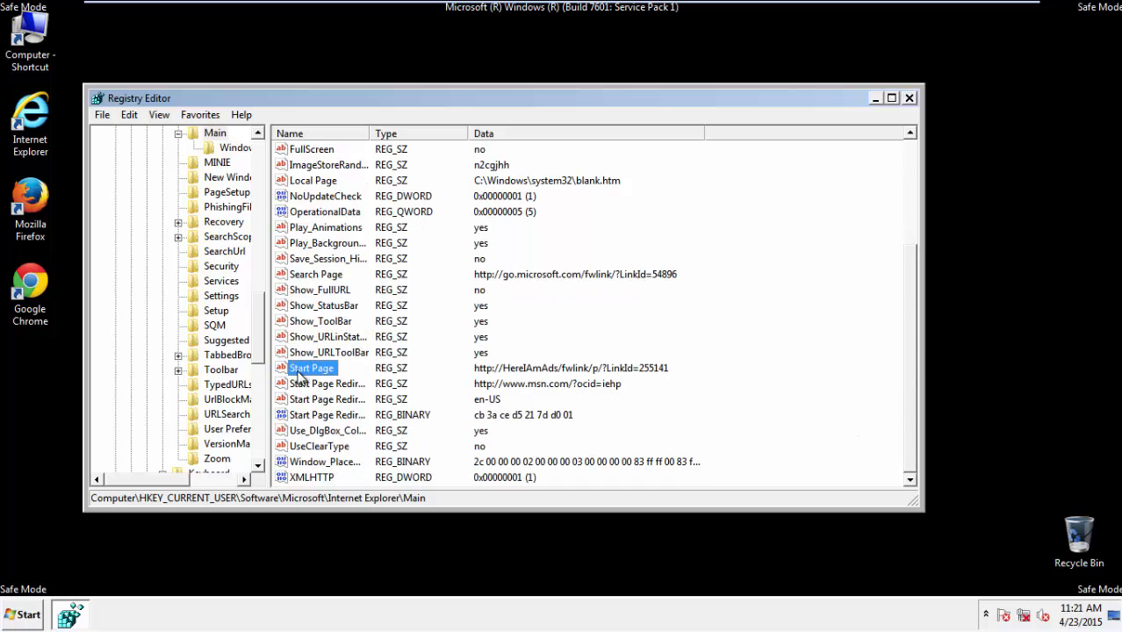
{"action": "right_click", "coordinate": [312, 368]}
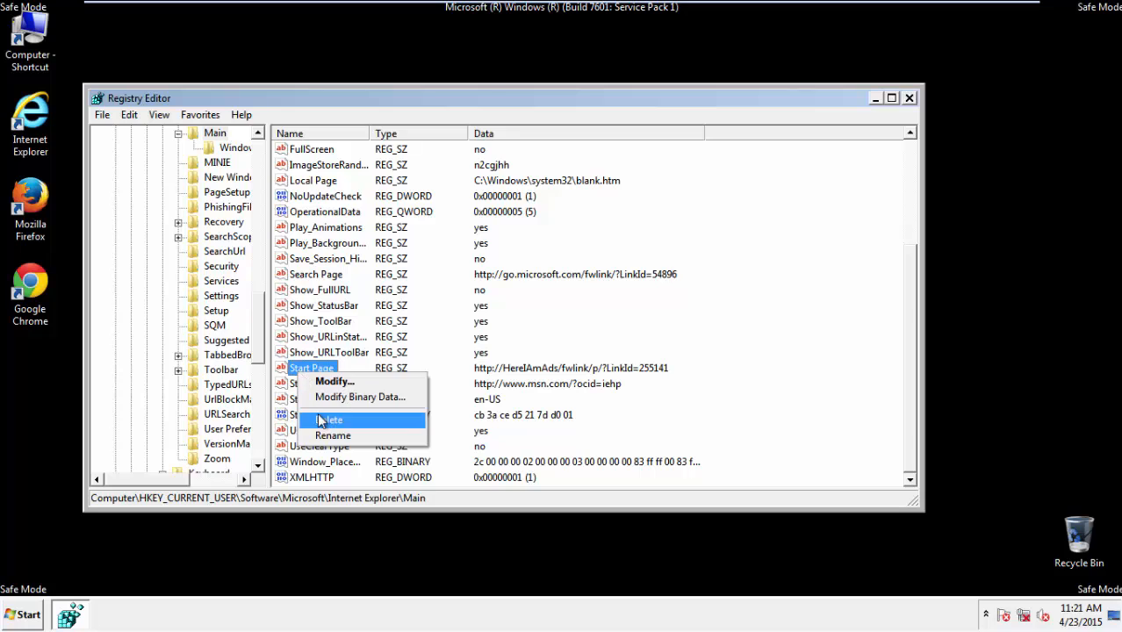
{"action": "left_click", "coordinate": [330, 420]}
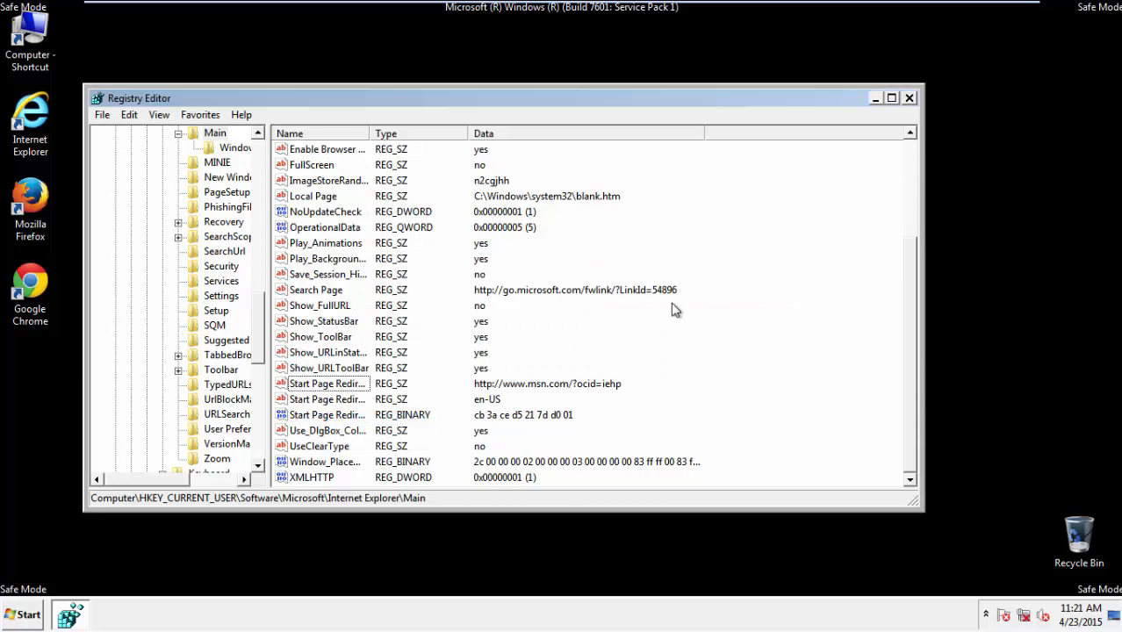
{"action": "left_click", "coordinate": [910, 98]}
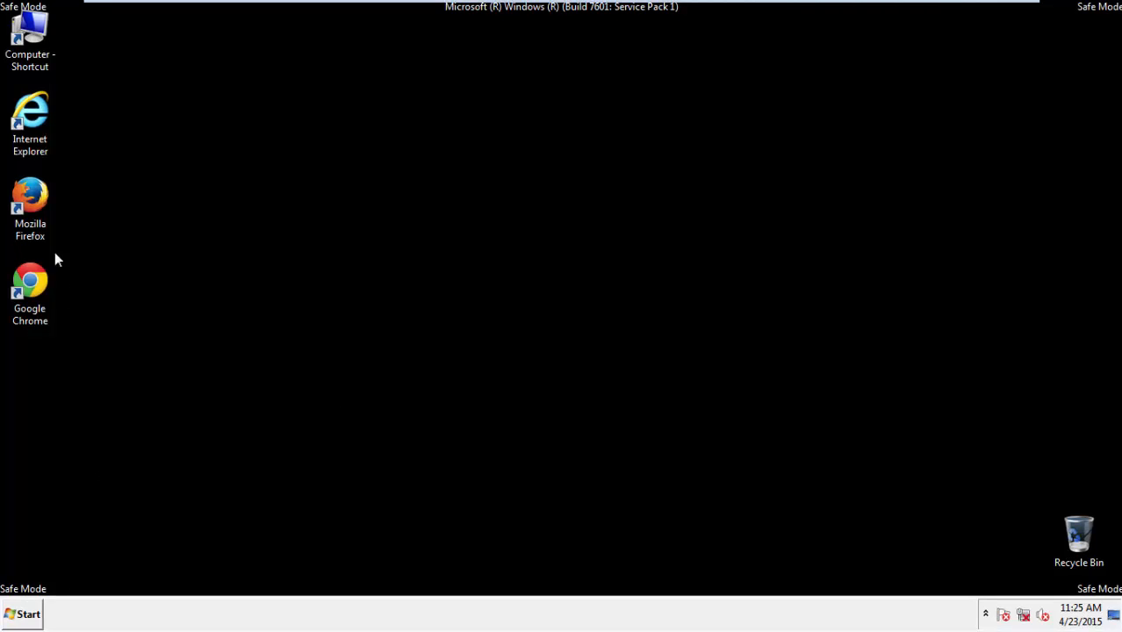
Step: Launch Firefox from the desktop and show its History menu
{"action": "double_click", "coordinate": [30, 207]}
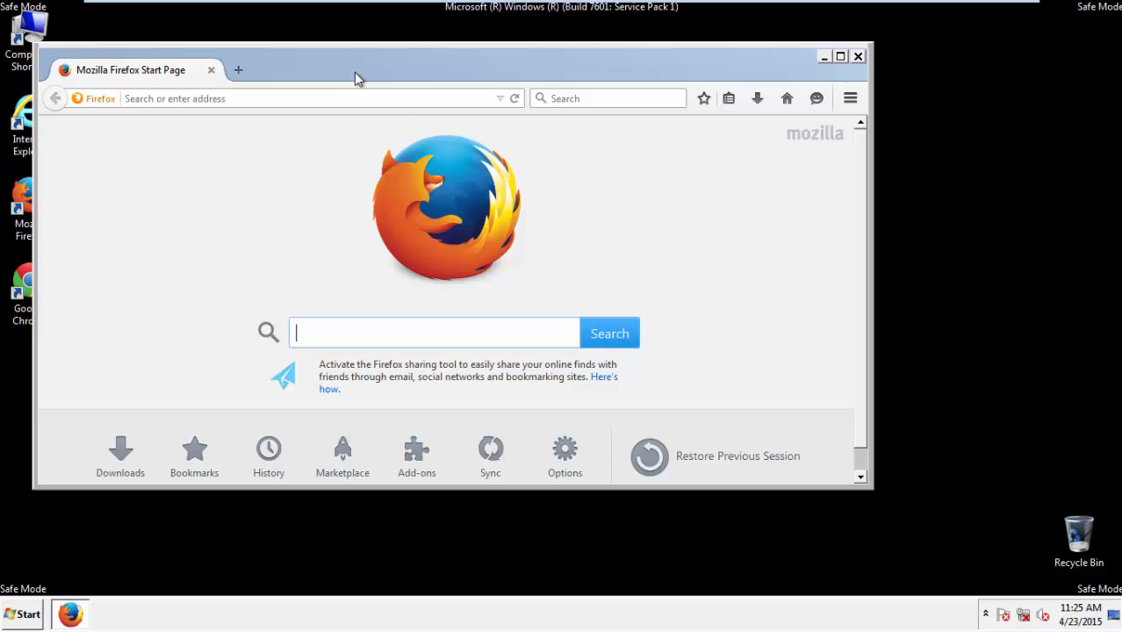
{"action": "key", "text": "alt"}
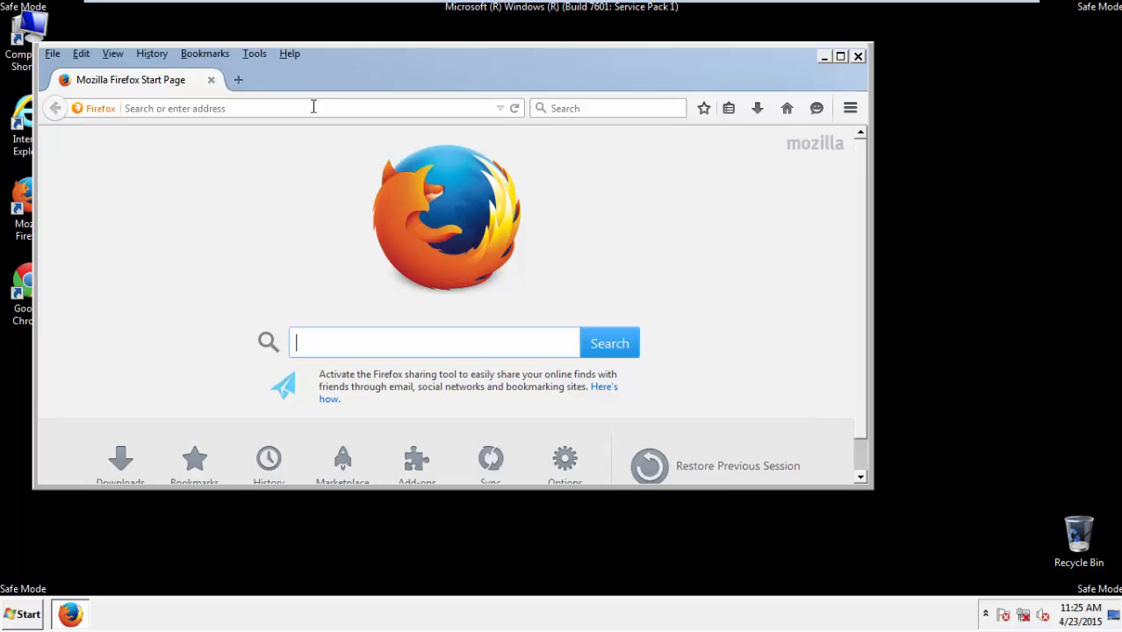
{"action": "left_click", "coordinate": [152, 53]}
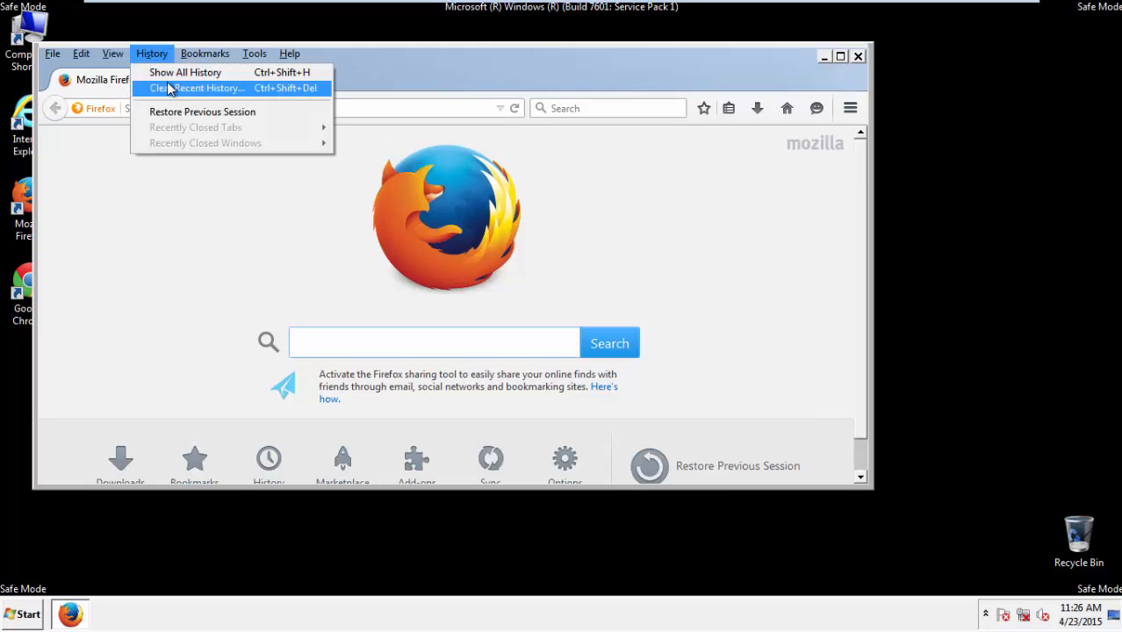
Step: Set up Clear Recent History for Everything, including Site Preferences
{"action": "left_click", "coordinate": [200, 87]}
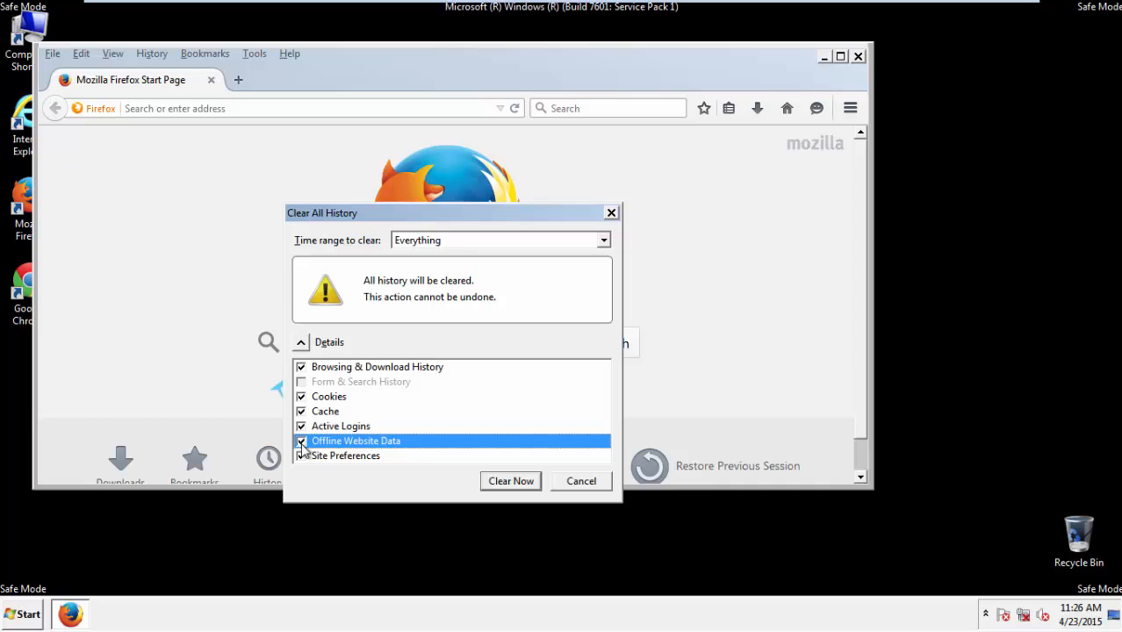
{"action": "left_click", "coordinate": [345, 455]}
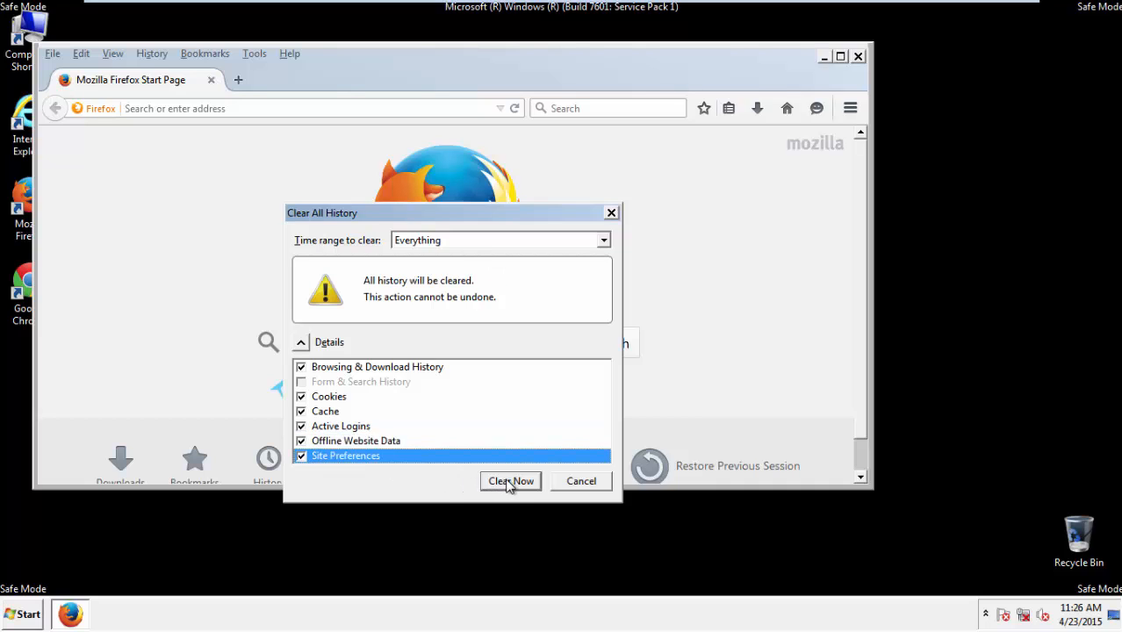
Step: Clear the history, then run Refresh Firefox from Troubleshooting Information
{"action": "left_click", "coordinate": [510, 480]}
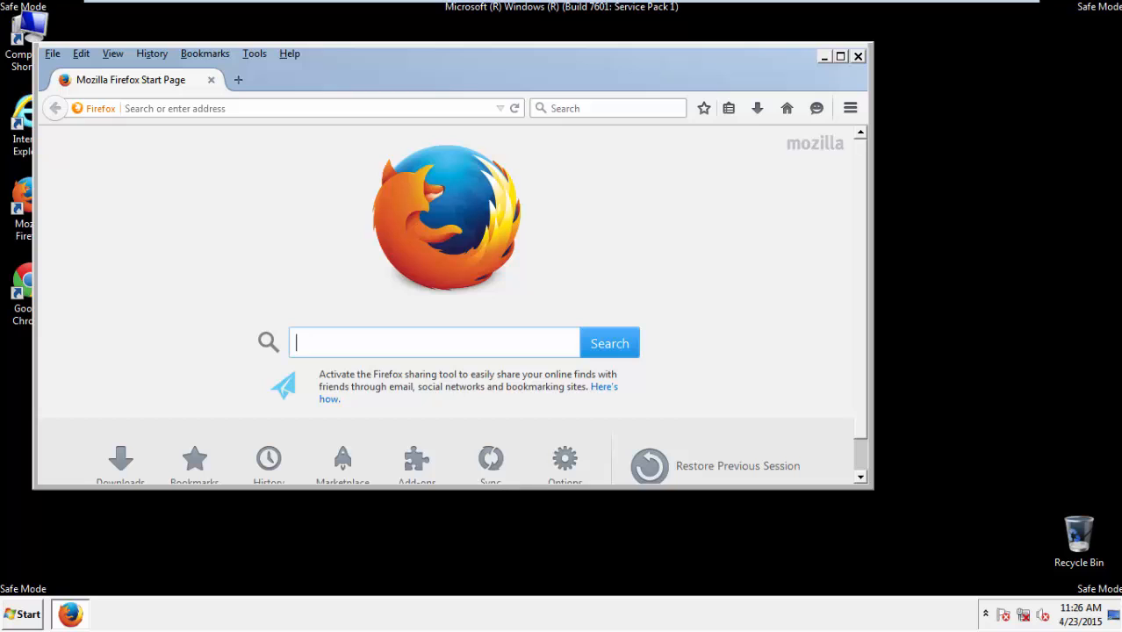
{"action": "left_click", "coordinate": [288, 54]}
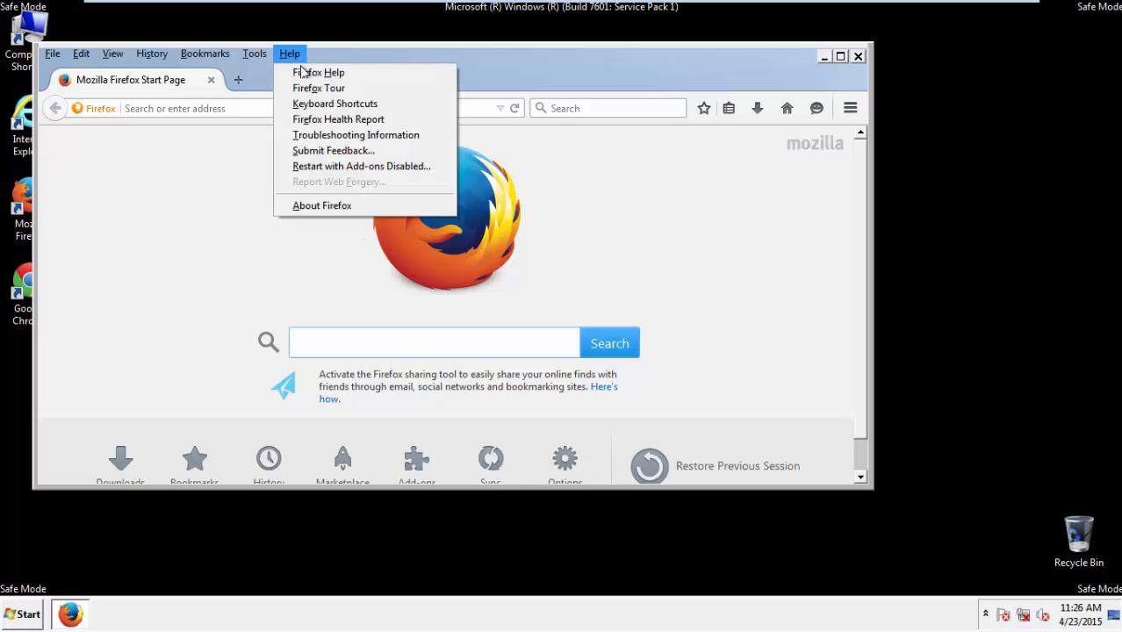
{"action": "left_click", "coordinate": [355, 135]}
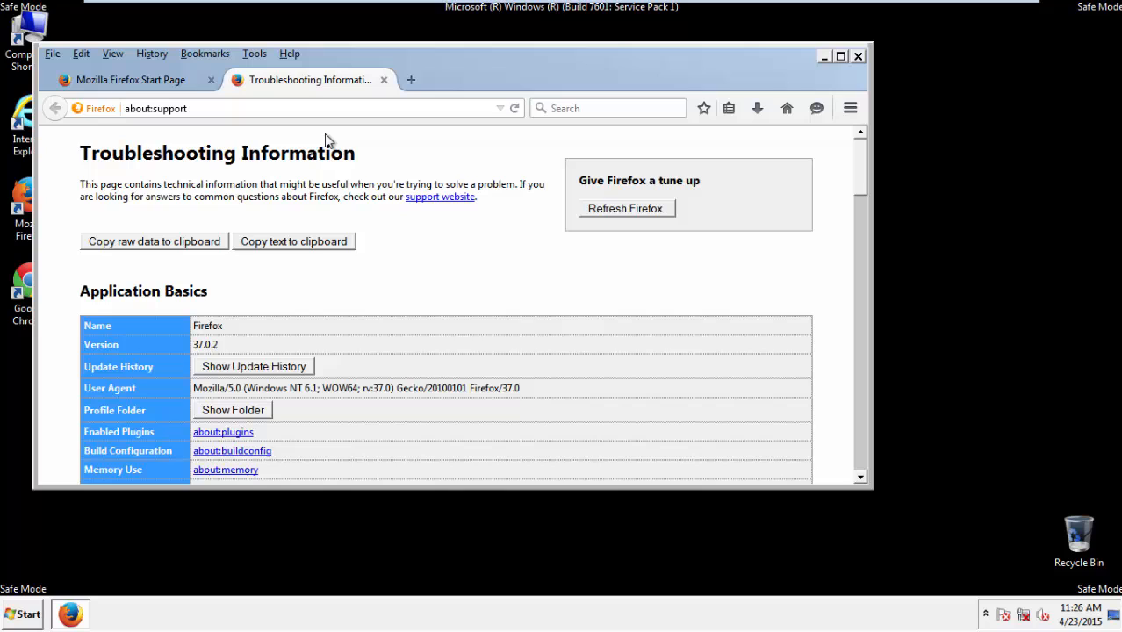
{"action": "left_click", "coordinate": [625, 208]}
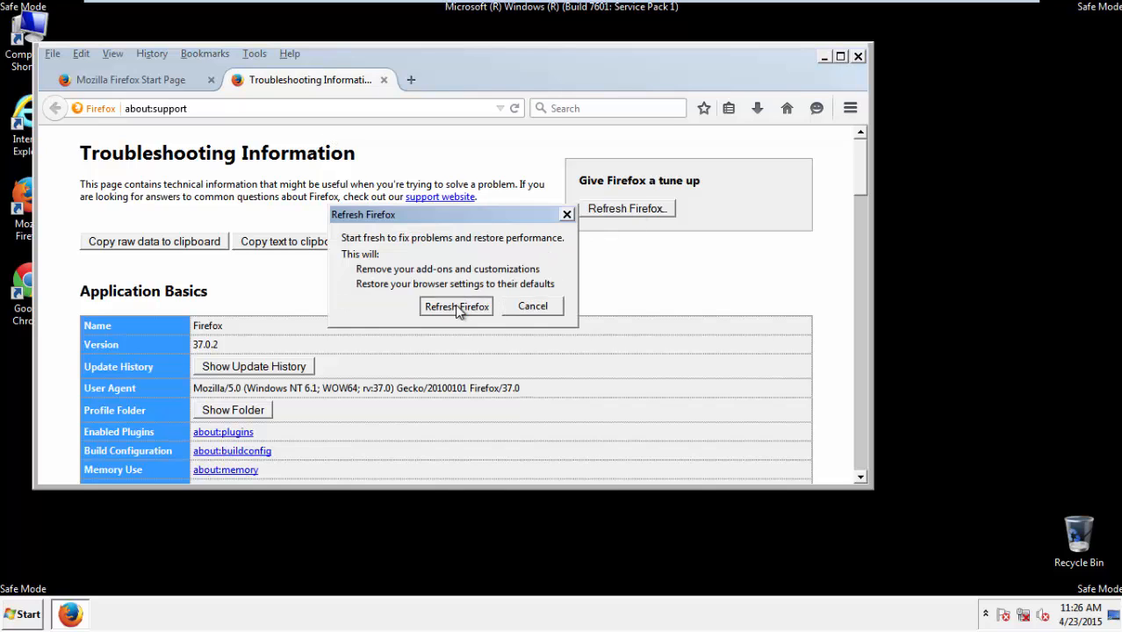
{"action": "left_click", "coordinate": [455, 306]}
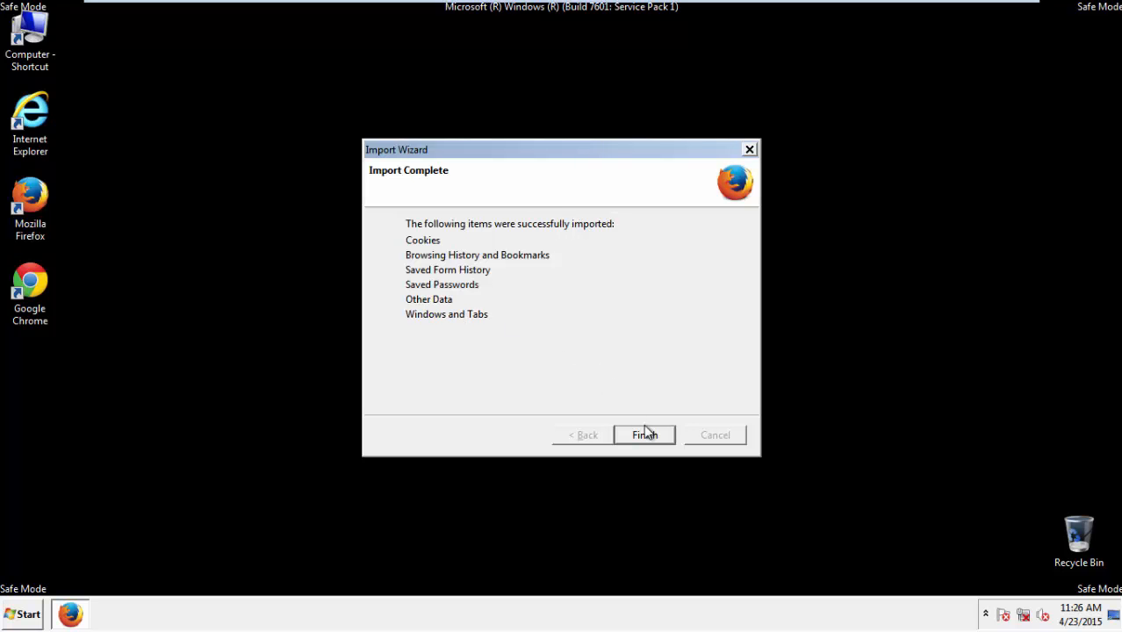
Step: Click Finish to close the Firefox Import Wizard
{"action": "left_click", "coordinate": [643, 435]}
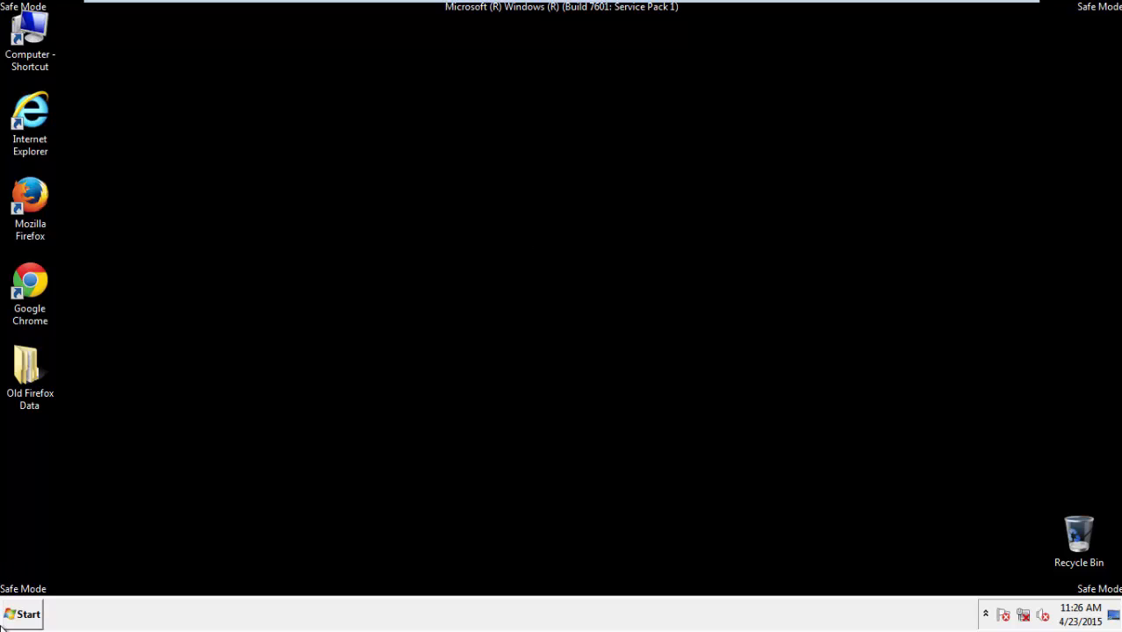
Step: Launch Google Chrome from its desktop shortcut and open Settings from the Chrome menu
{"action": "double_click", "coordinate": [29, 290]}
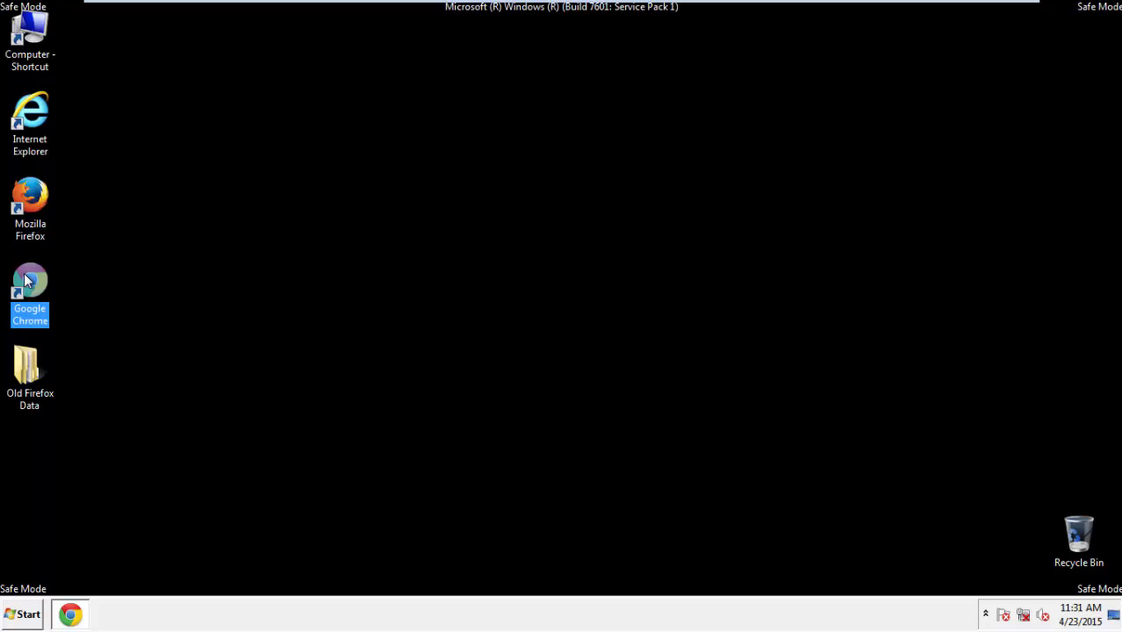
{"action": "double_click", "coordinate": [30, 289]}
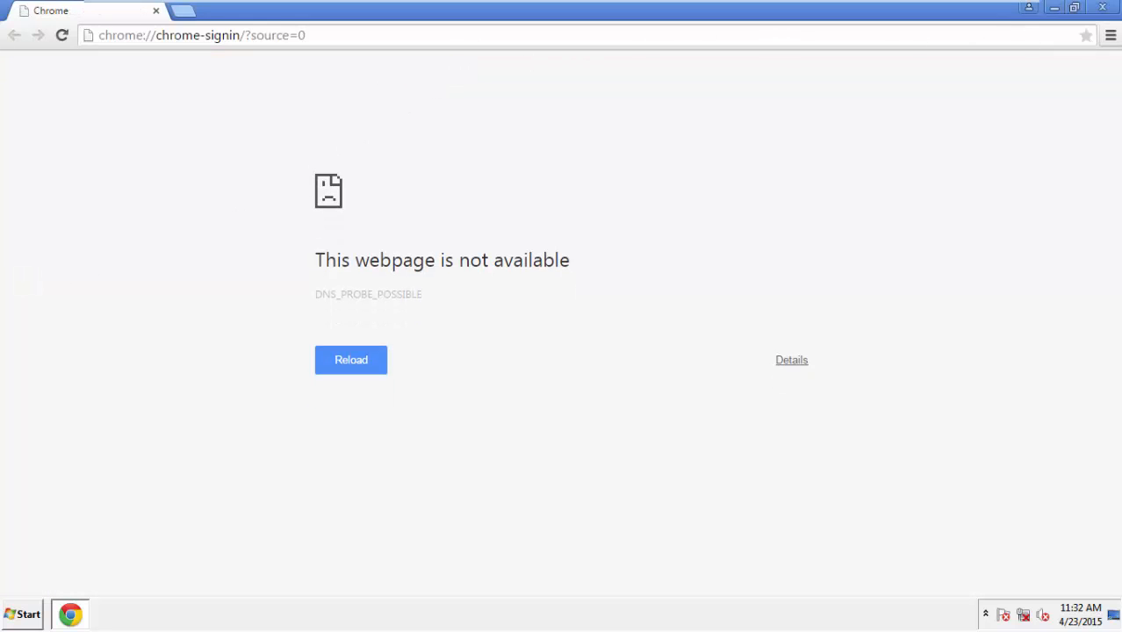
{"action": "left_click", "coordinate": [1110, 35]}
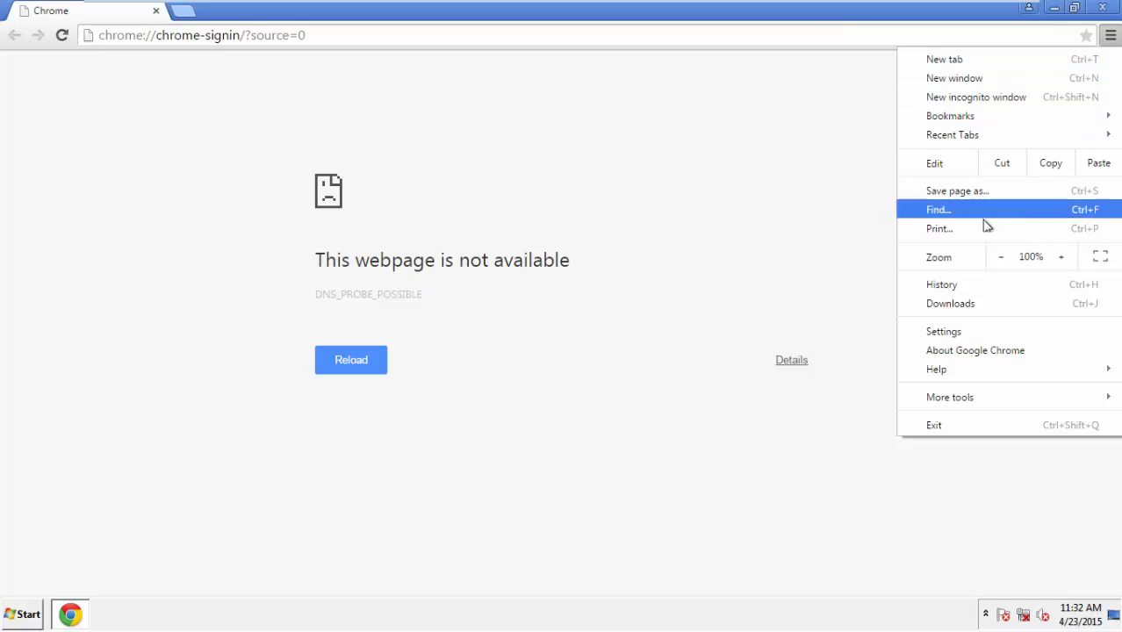
{"action": "left_click", "coordinate": [944, 331]}
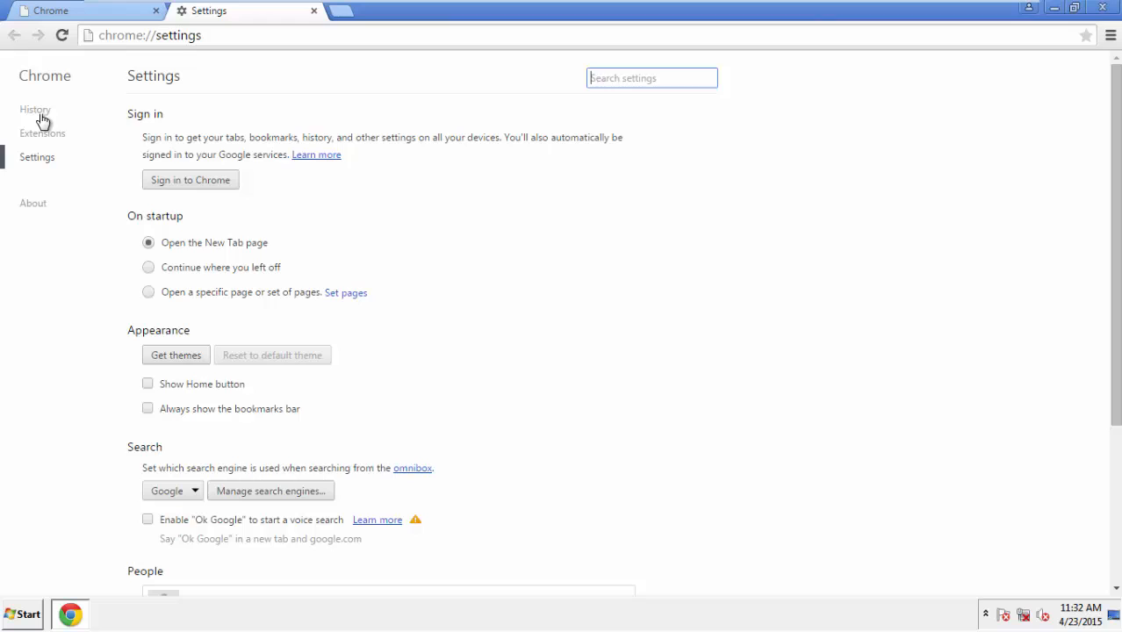
Step: Clear Chrome's browsing data from the beginning of time, with everything except passwords checked
{"action": "left_click", "coordinate": [35, 110]}
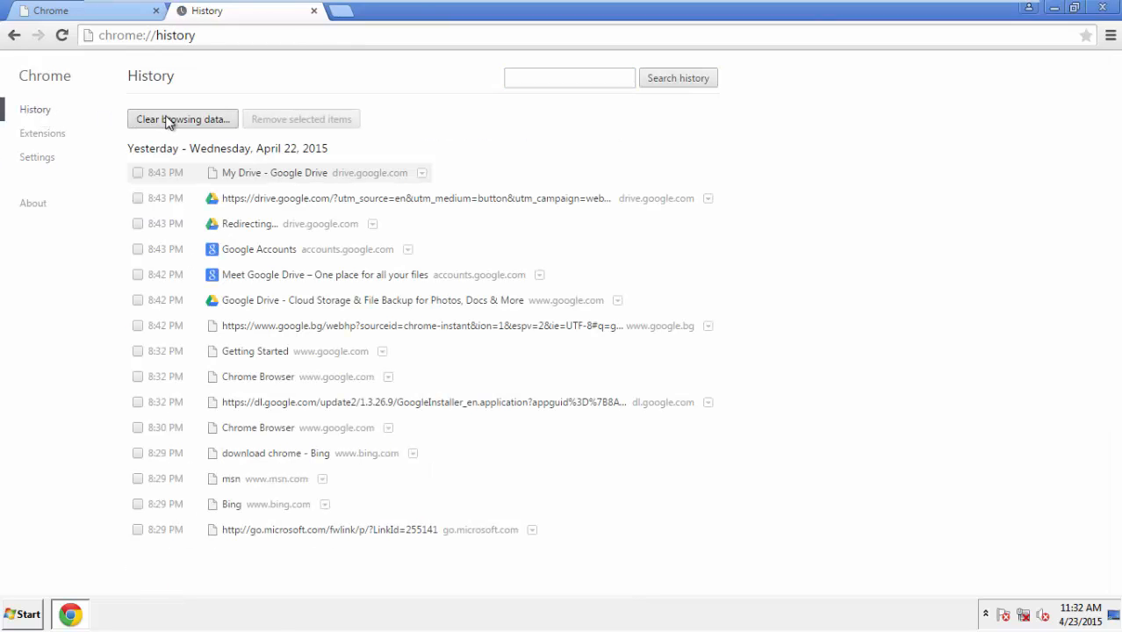
{"action": "left_click", "coordinate": [181, 118]}
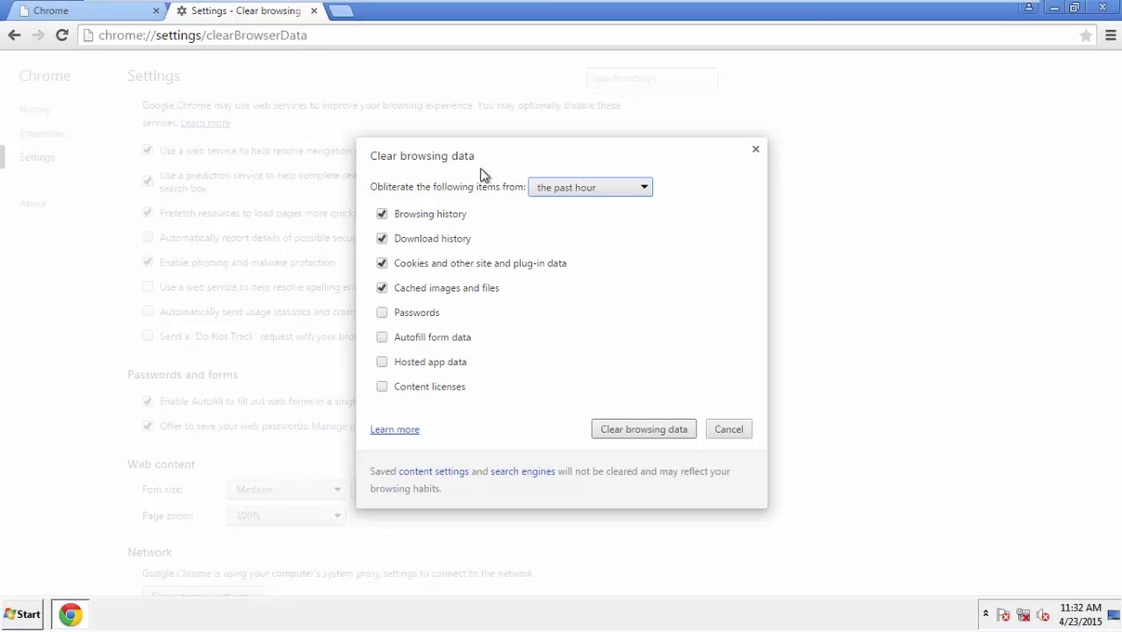
{"action": "left_click", "coordinate": [589, 186]}
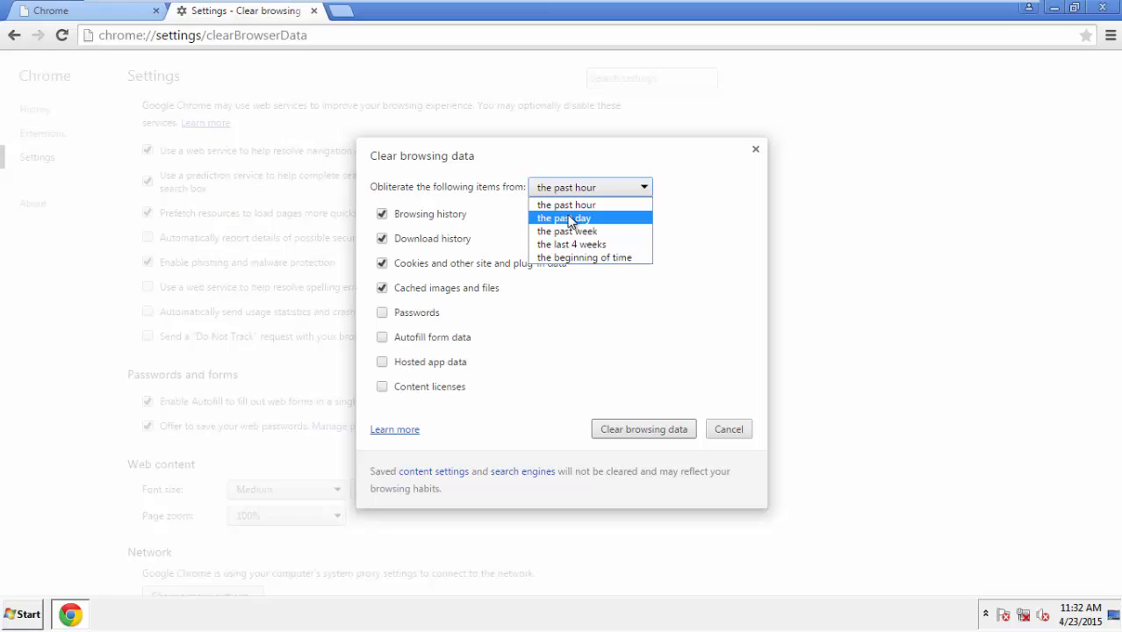
{"action": "mouse_move", "coordinate": [571, 244]}
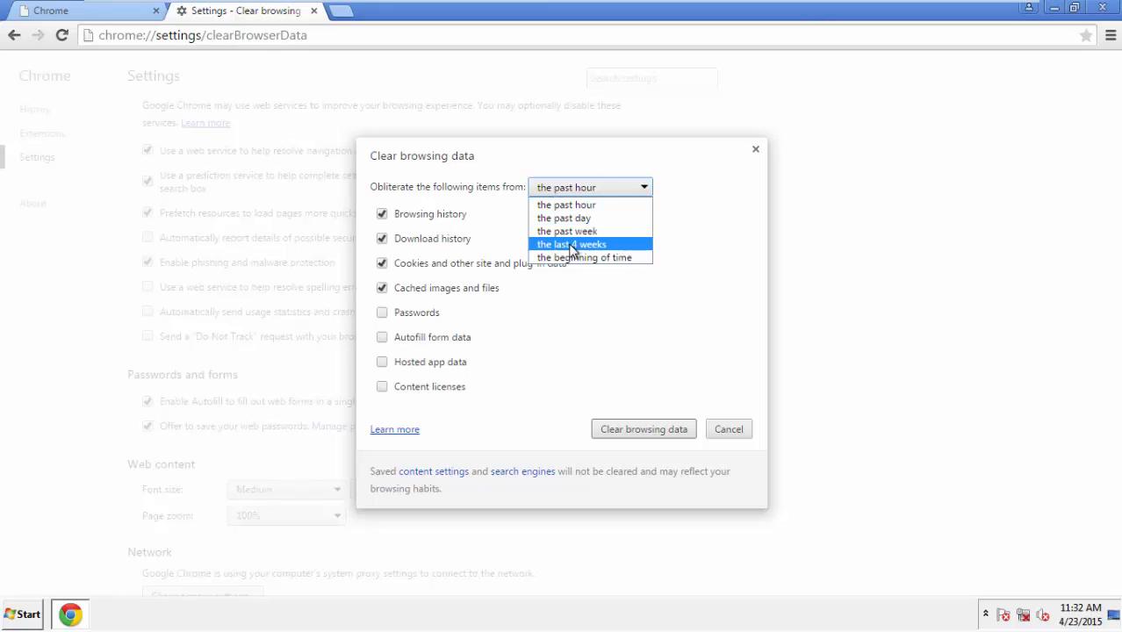
{"action": "mouse_move", "coordinate": [586, 257]}
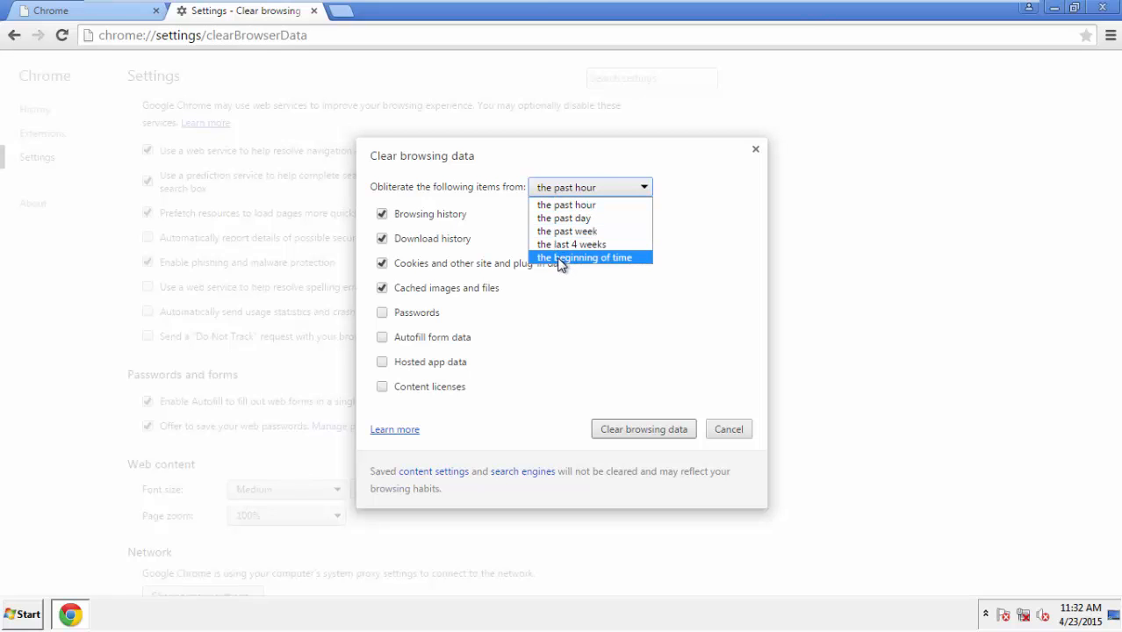
{"action": "left_click", "coordinate": [584, 257]}
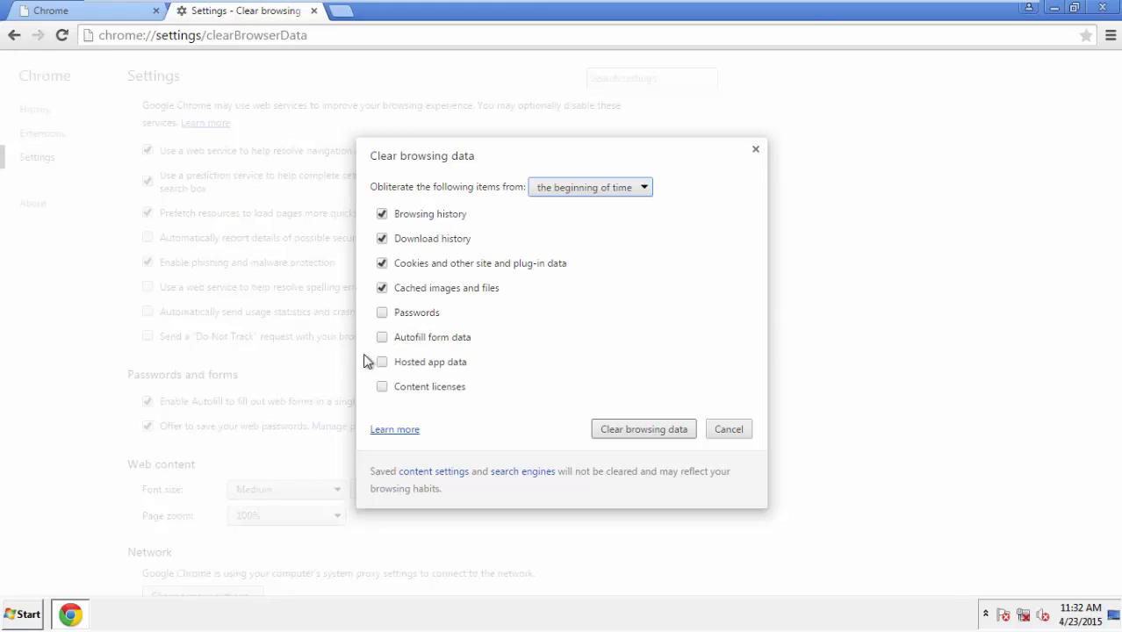
{"action": "left_click", "coordinate": [382, 337]}
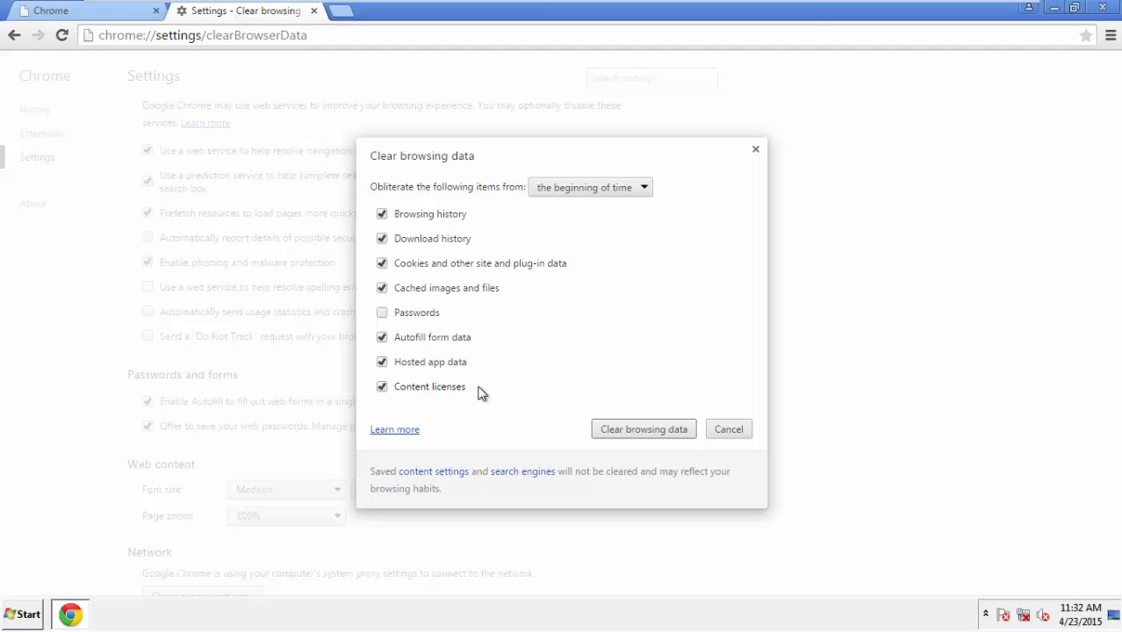
{"action": "left_click", "coordinate": [644, 428]}
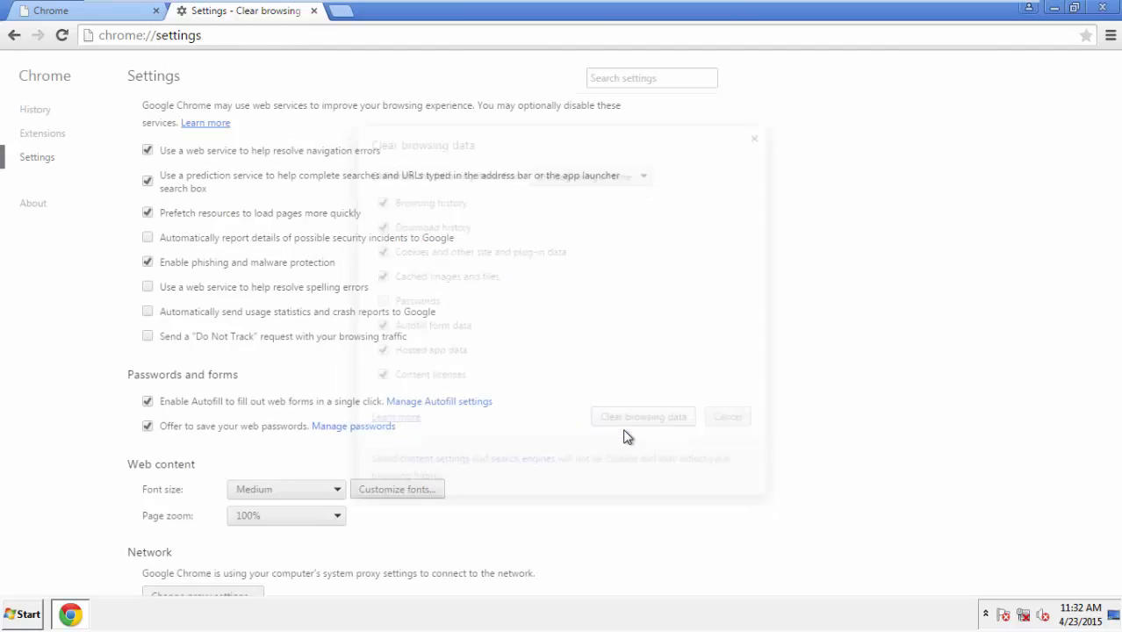
Step: Confirm Reset settings at the bottom of Chrome's Settings page, then close Chrome
{"action": "left_click", "coordinate": [727, 416]}
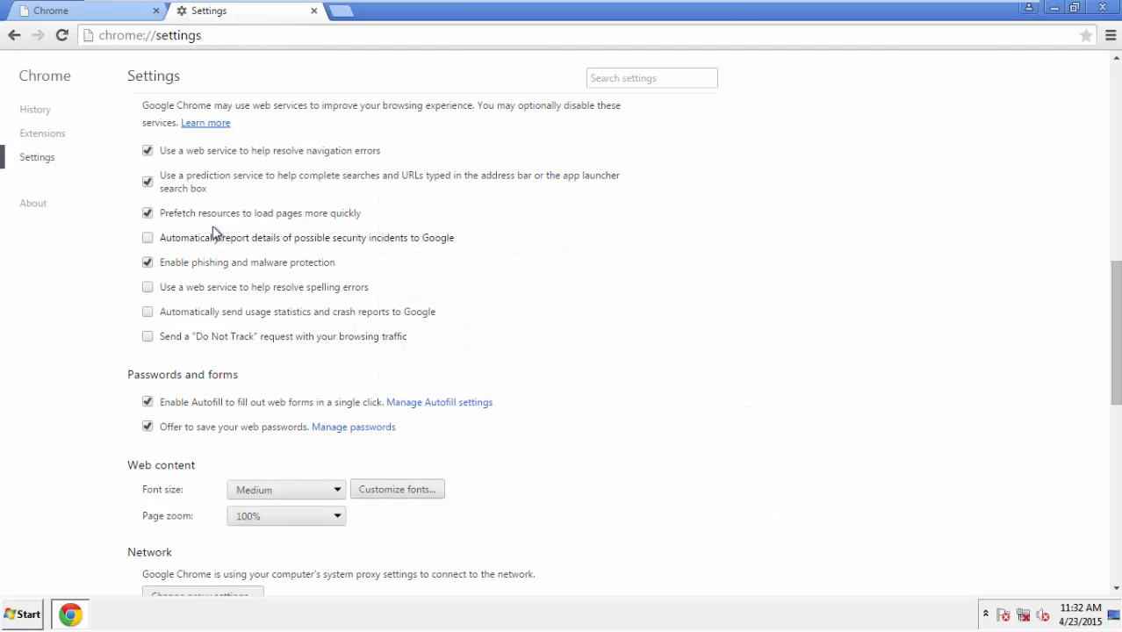
{"action": "scroll", "scroll_direction": "down", "scroll_amount": 3}
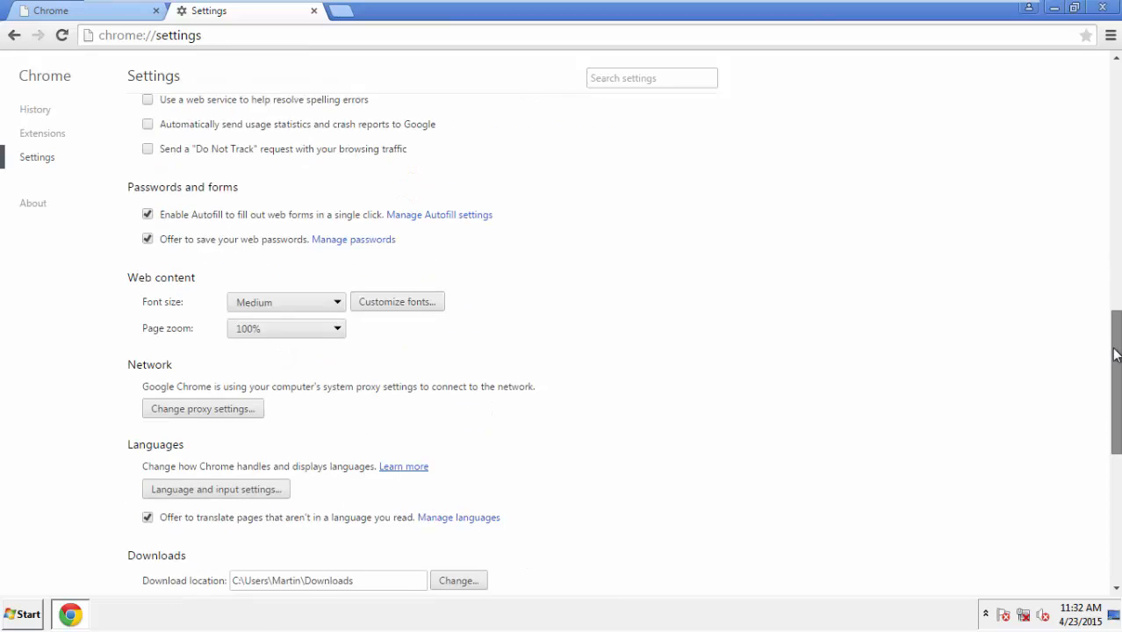
{"action": "scroll", "scroll_direction": "down", "scroll_amount": 3}
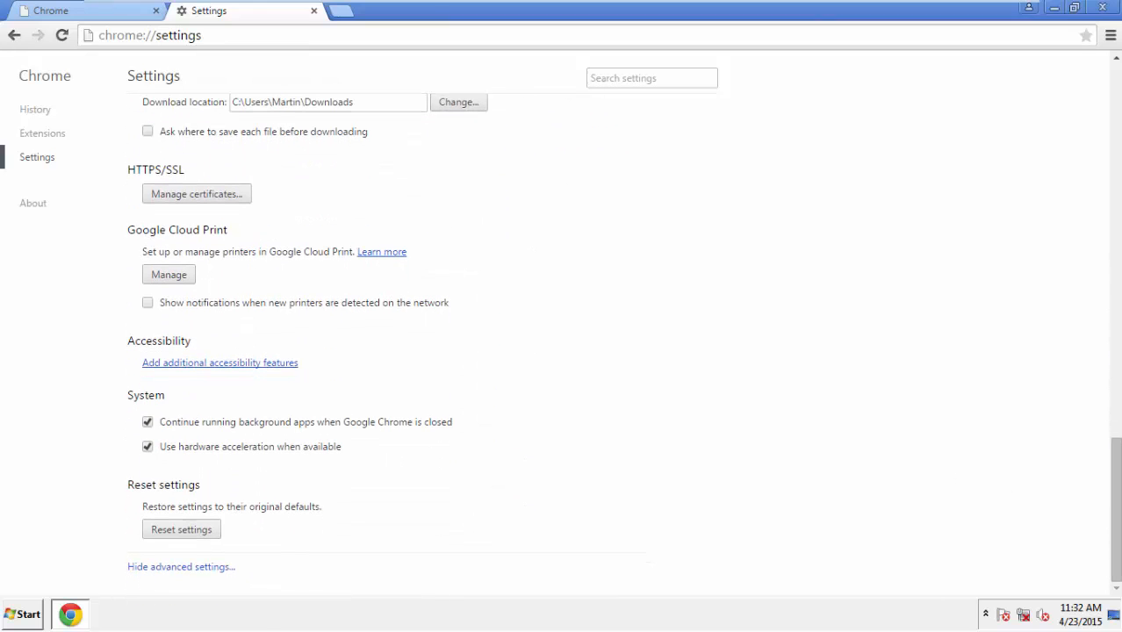
{"action": "left_click", "coordinate": [181, 529]}
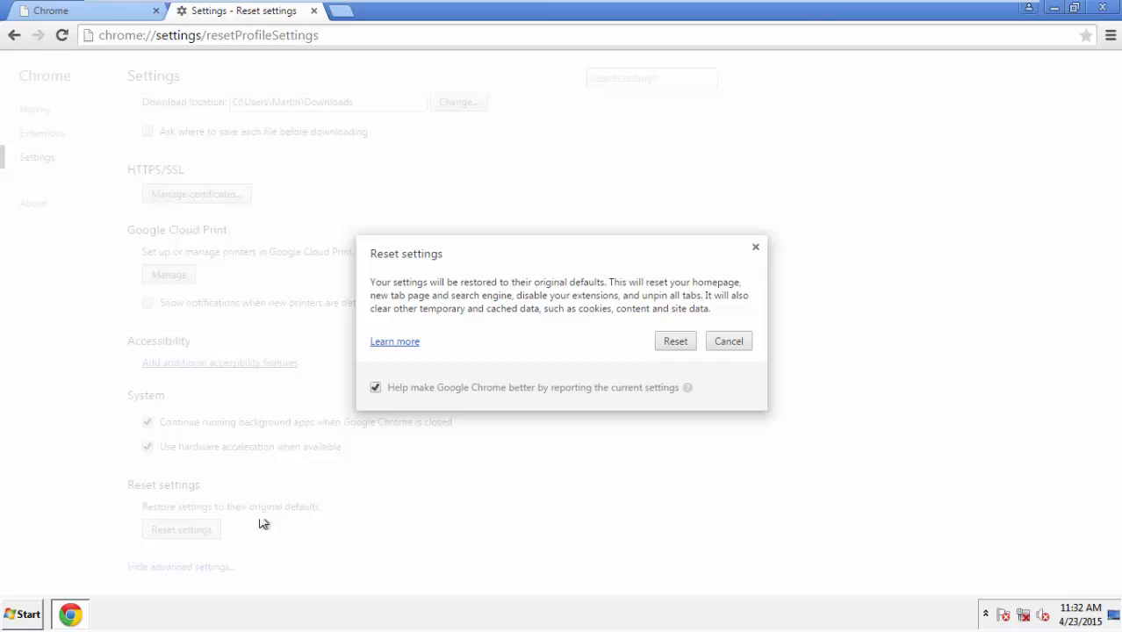
{"action": "left_click", "coordinate": [674, 341]}
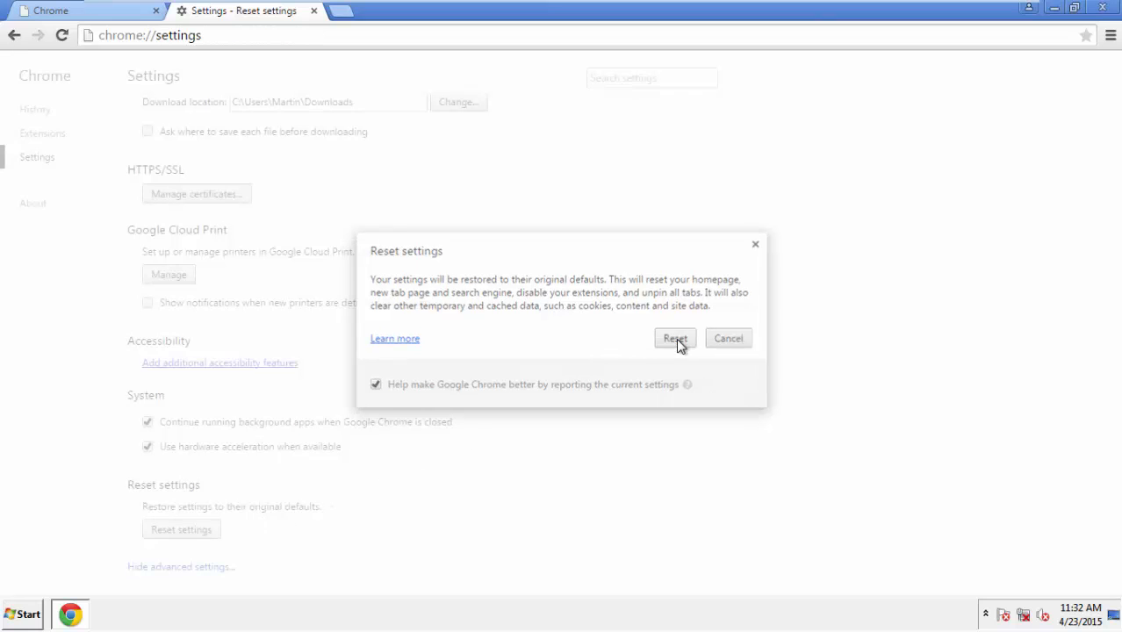
{"action": "left_click", "coordinate": [674, 338]}
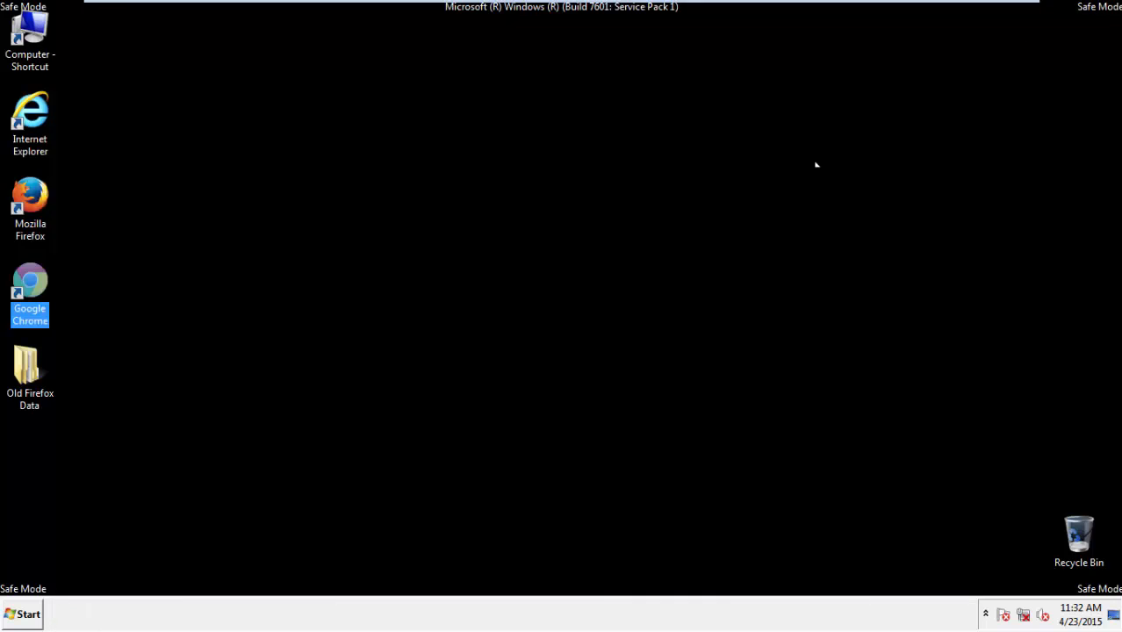
Step: Launch Chrome from the Start menu and open HowToRemove.guide's TIPS > PC Optimization Tips article
{"action": "left_click", "coordinate": [22, 613]}
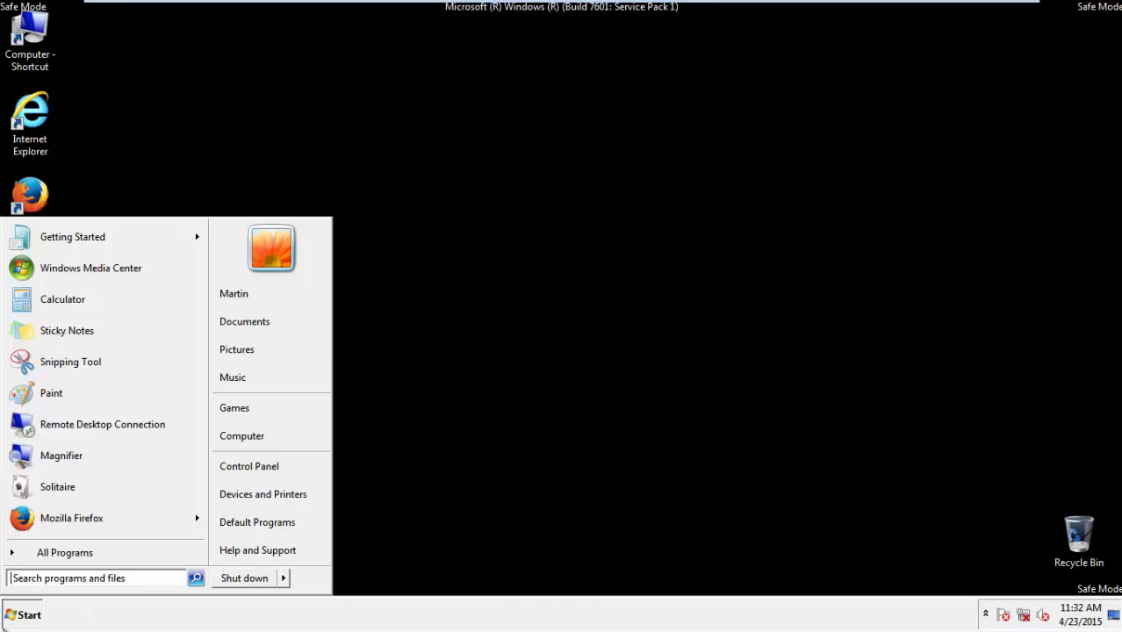
{"action": "left_click", "coordinate": [282, 578]}
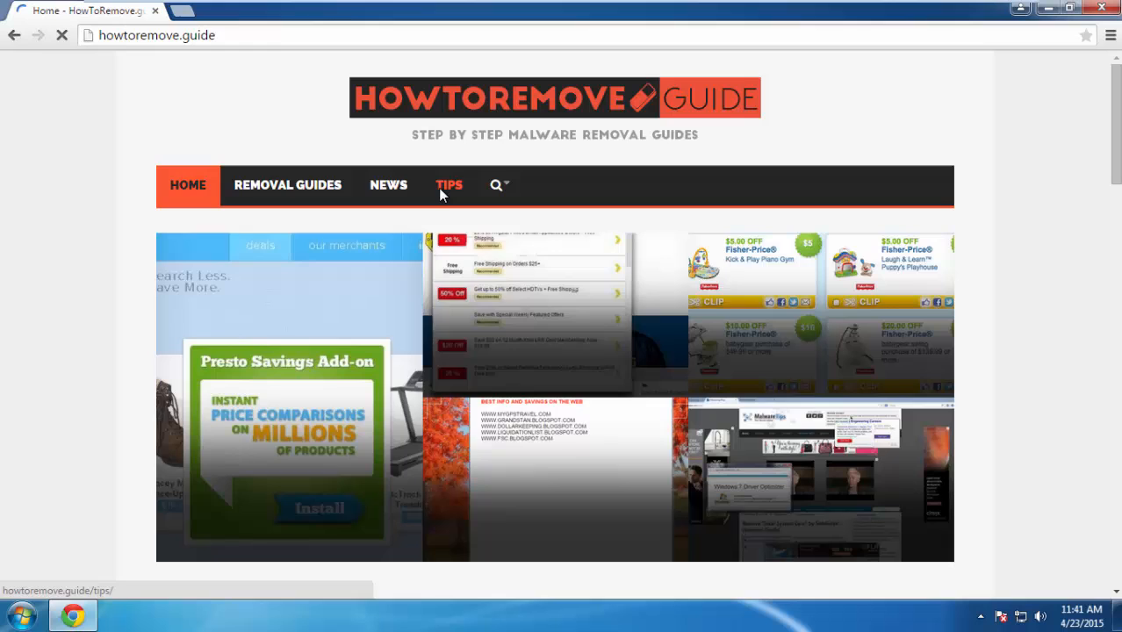
{"action": "left_click", "coordinate": [448, 185]}
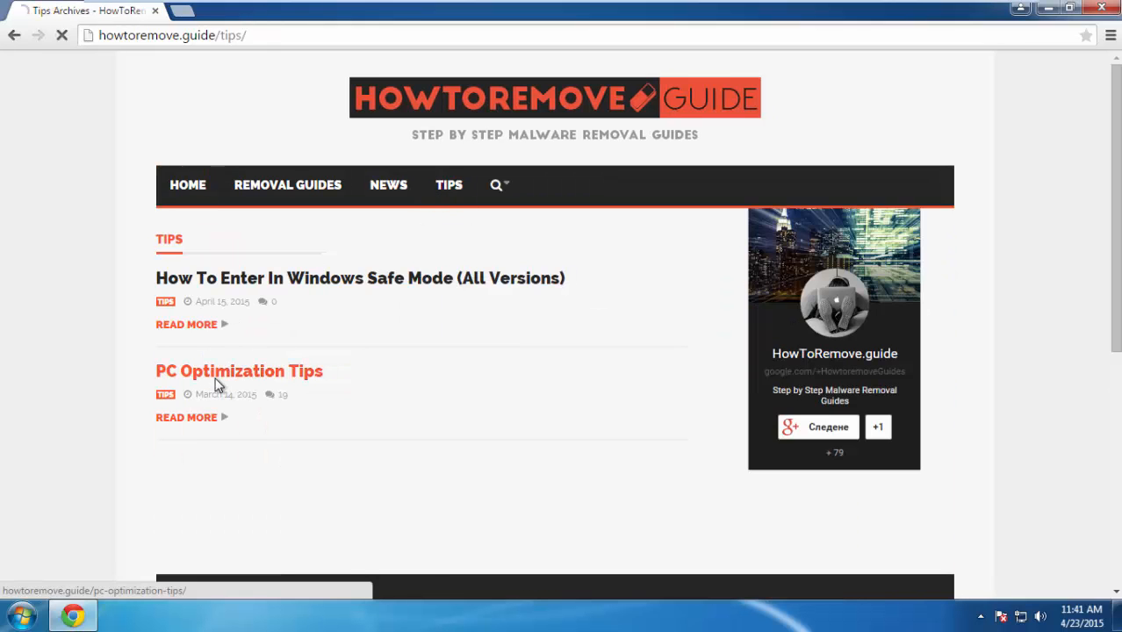
{"action": "left_click", "coordinate": [239, 370]}
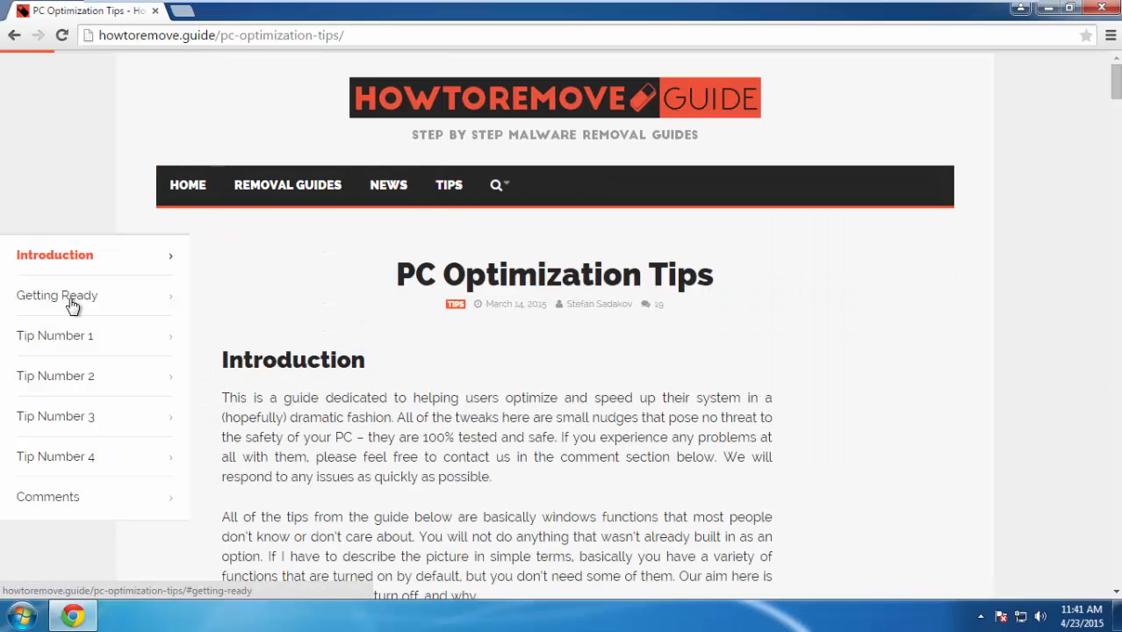